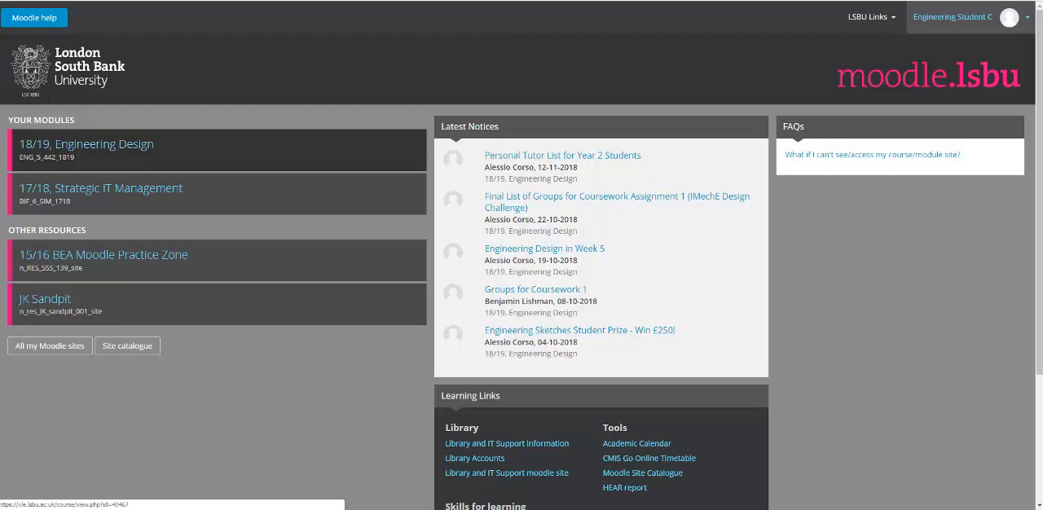
Step: Open the 18/19 Engineering Design course and scroll down to its ePortfolio block
left_click(85, 143)
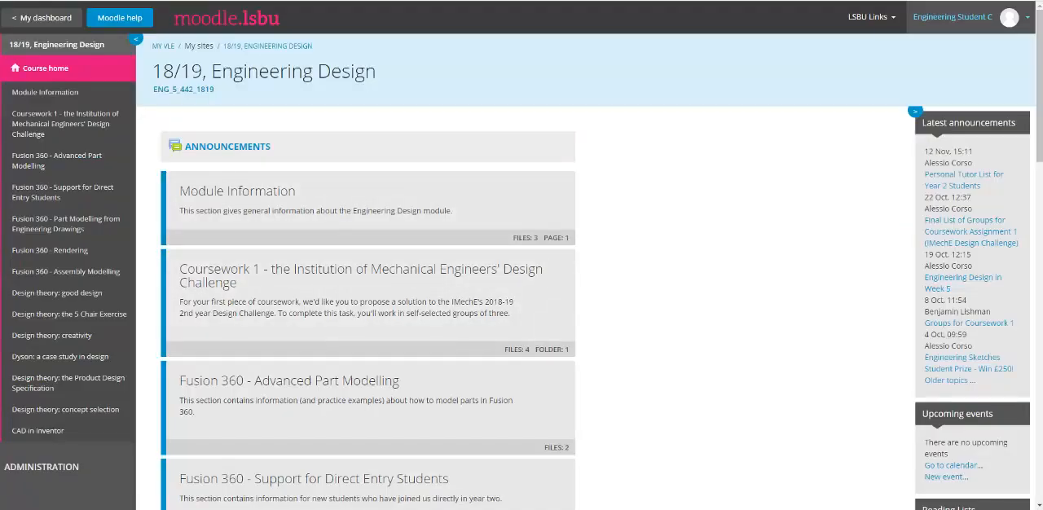
scroll("down", 3)
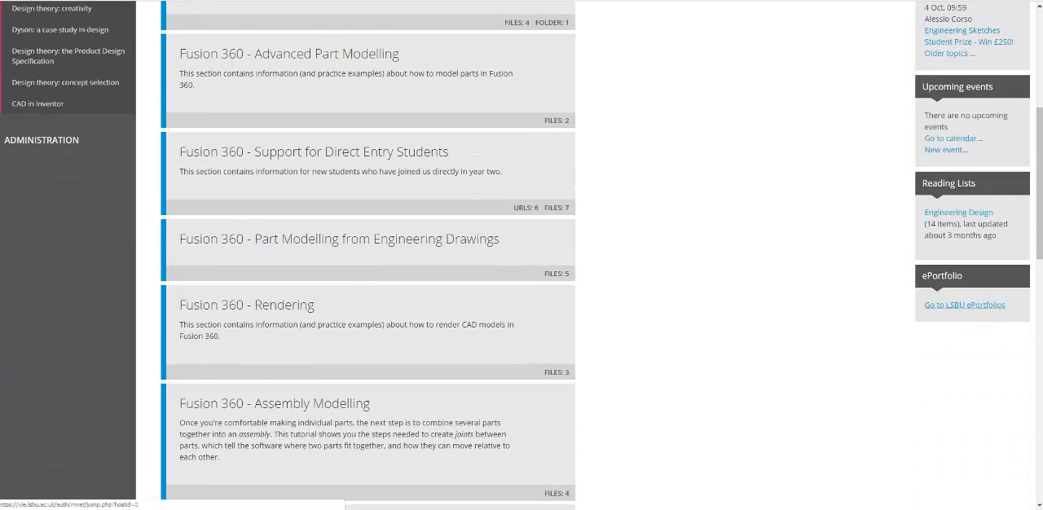
mouse_move(965, 305)
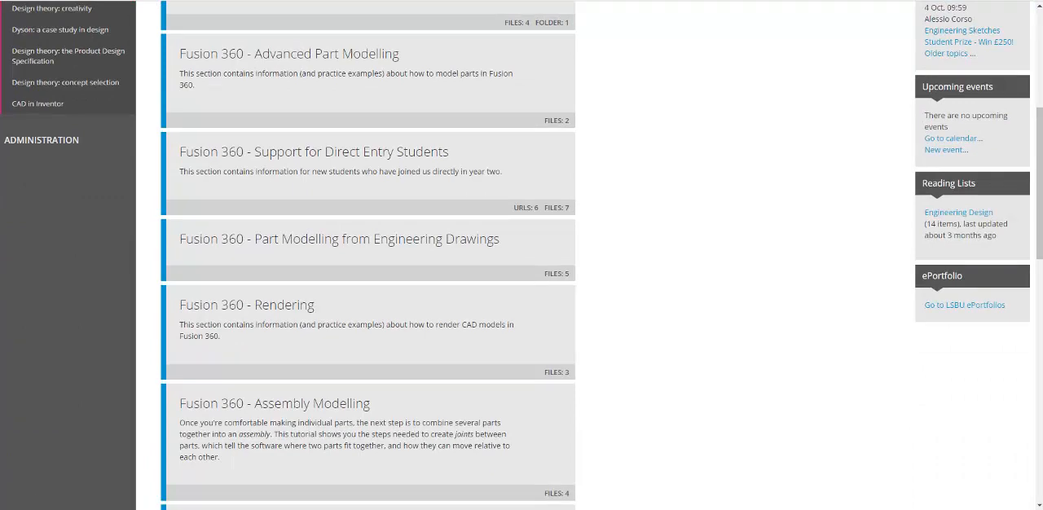
mouse_move(965, 305)
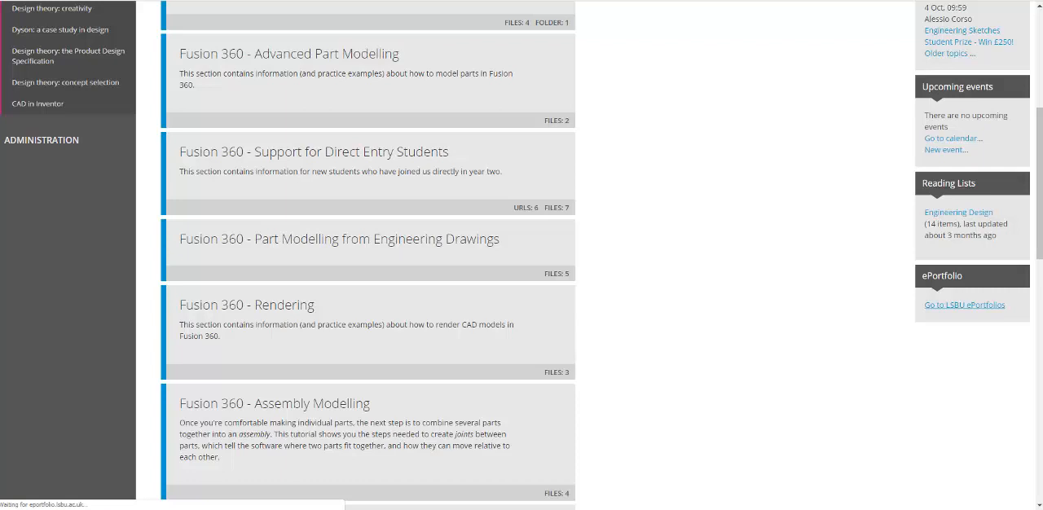
Step: Go to the LSBU ePortfolio from the course's ePortfolio block, reaching the Mahara dashboard
left_click(965, 305)
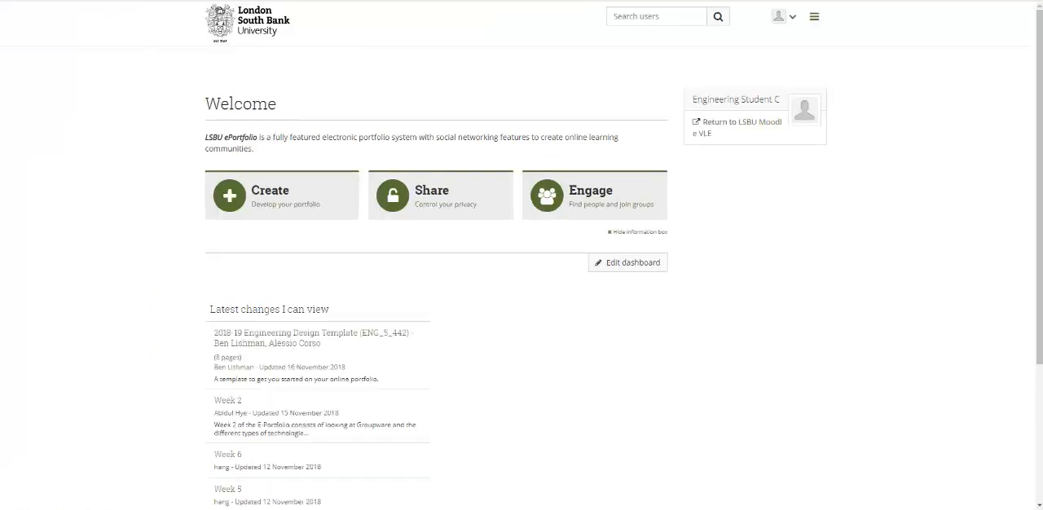
mouse_move(639, 232)
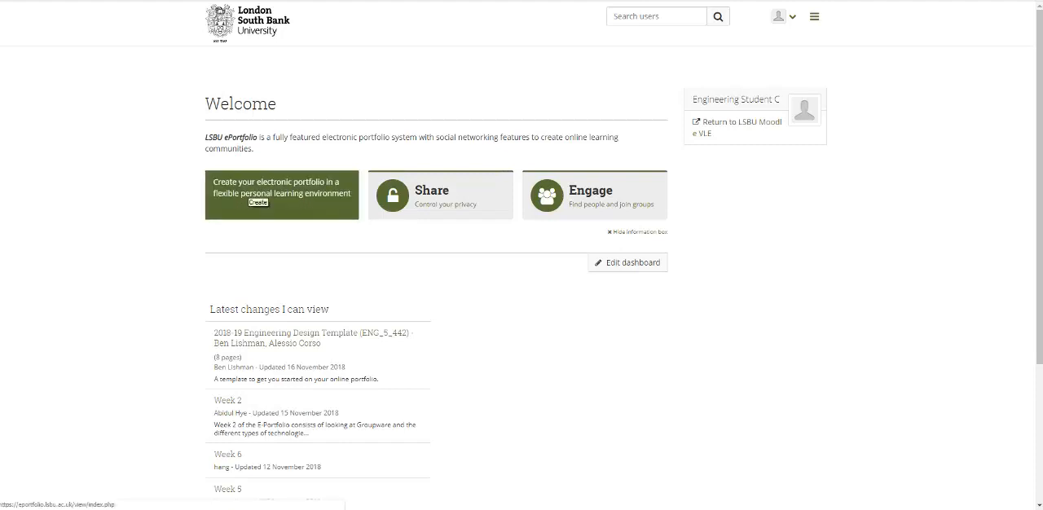
mouse_move(281, 194)
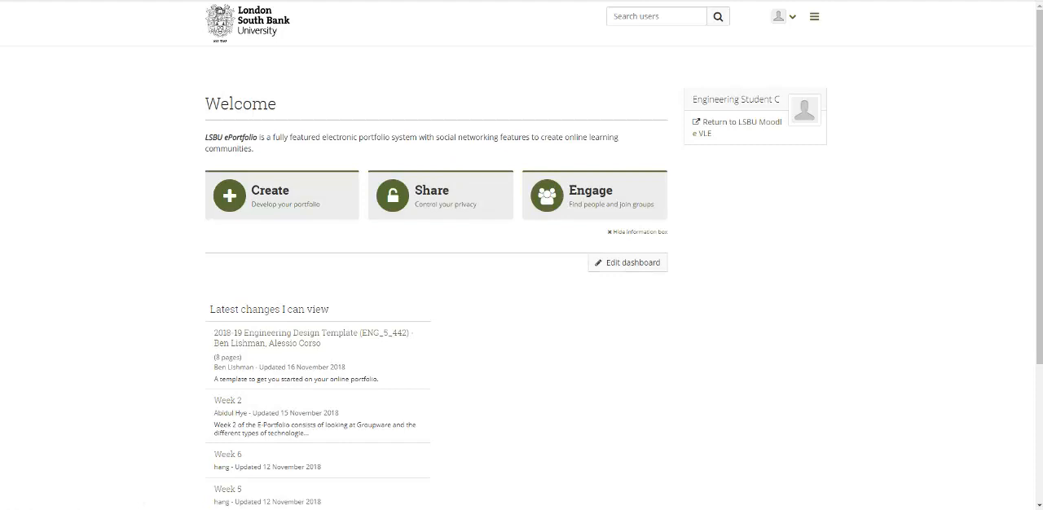
mouse_move(313, 333)
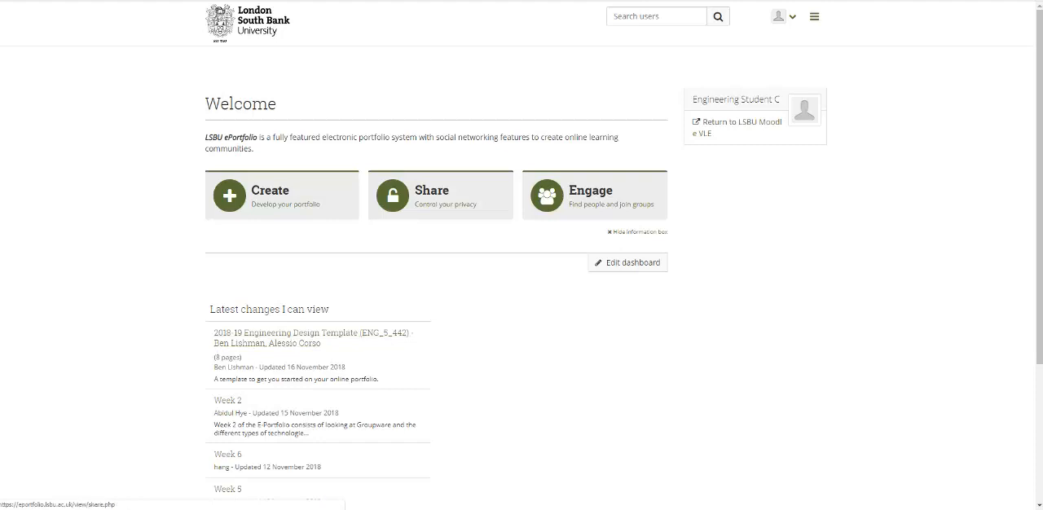
left_click(655, 16)
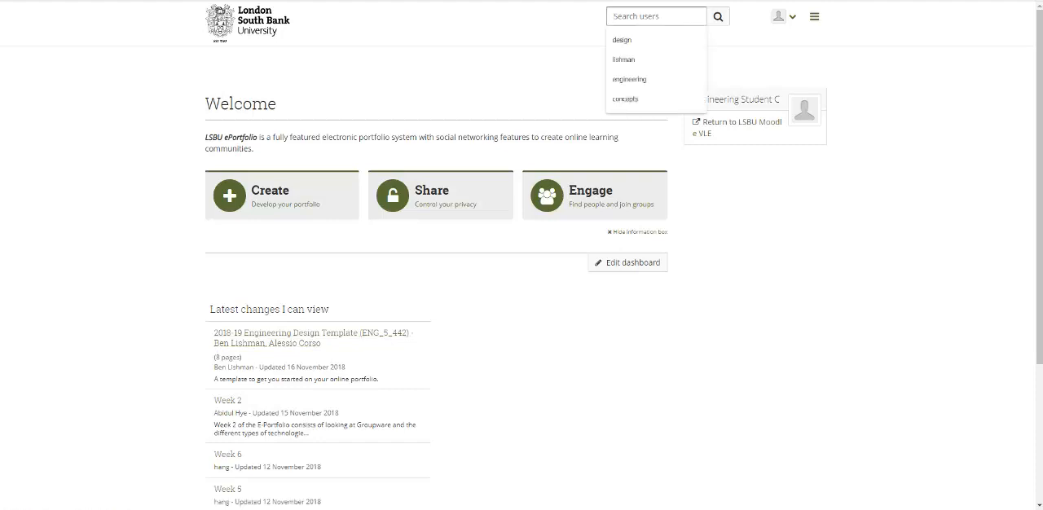
left_click(623, 59)
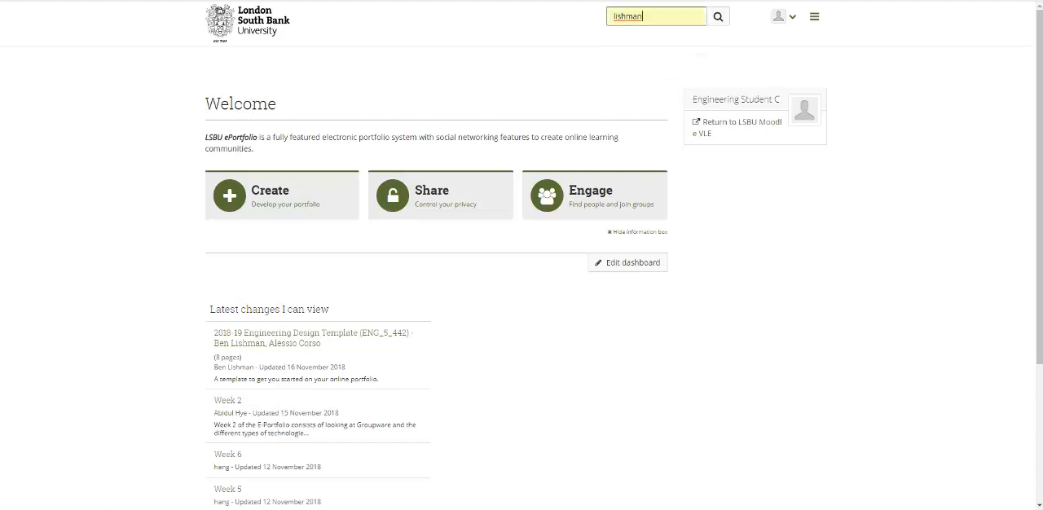
left_click(717, 16)
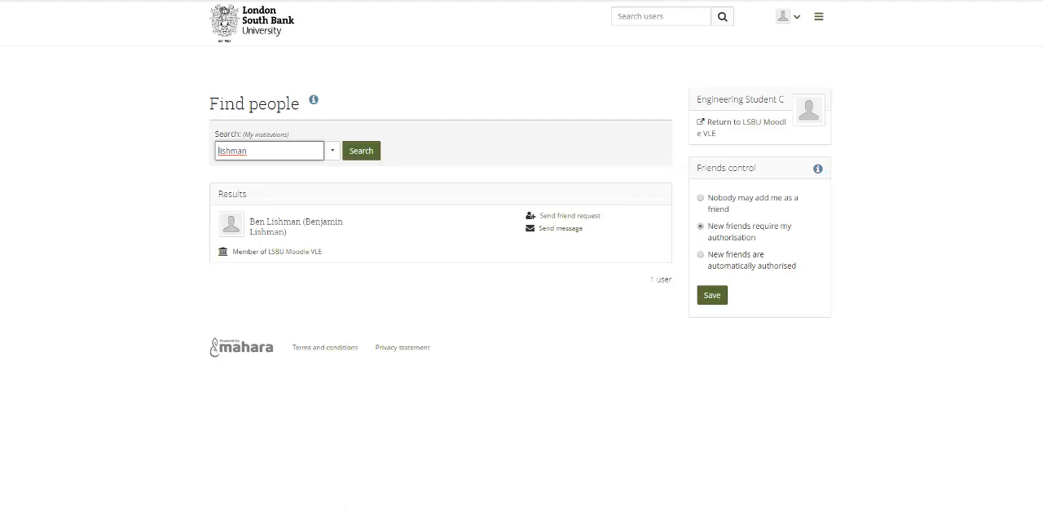
mouse_move(296, 221)
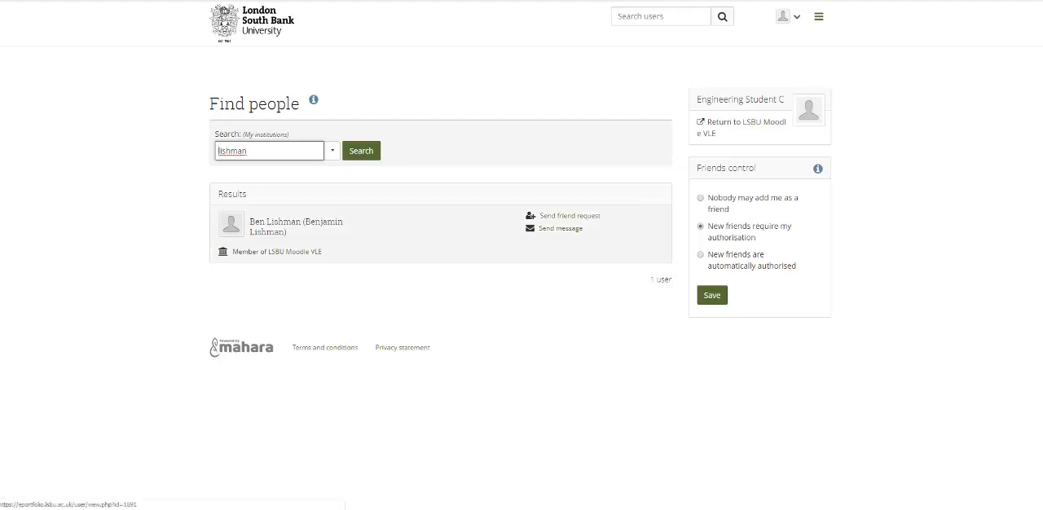
left_click(297, 222)
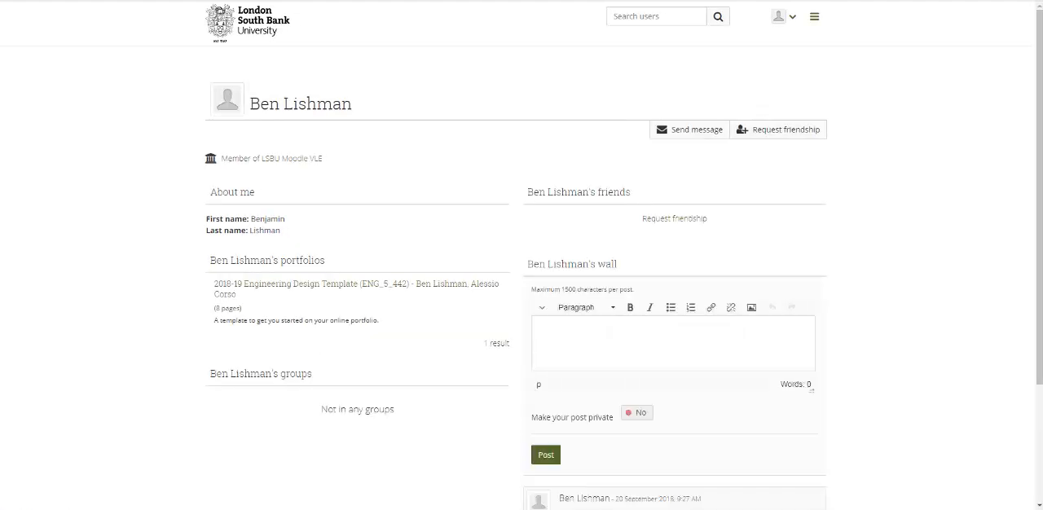
Step: Back out of the profile, dismiss the resubmission warning and return to the dashboard
left_click(545, 455)
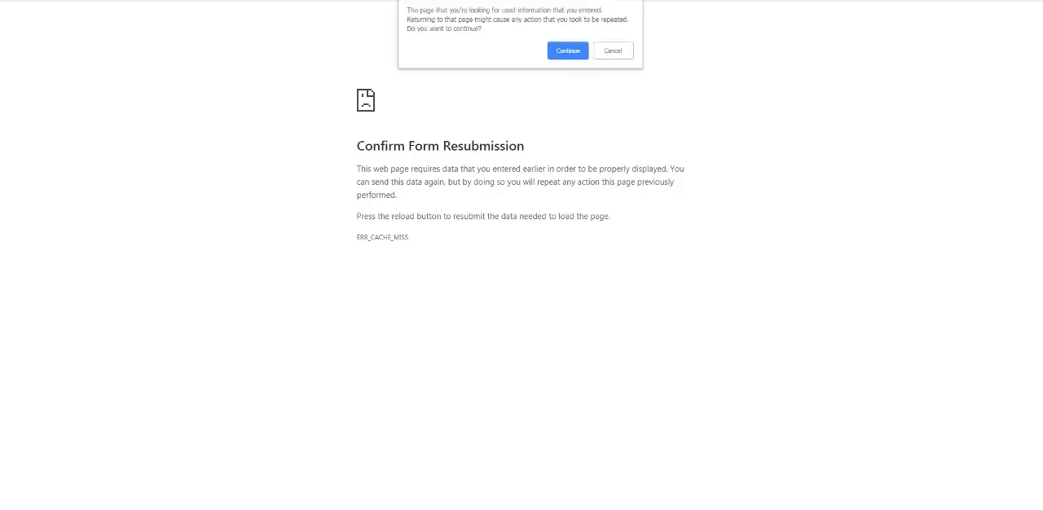
left_click(613, 48)
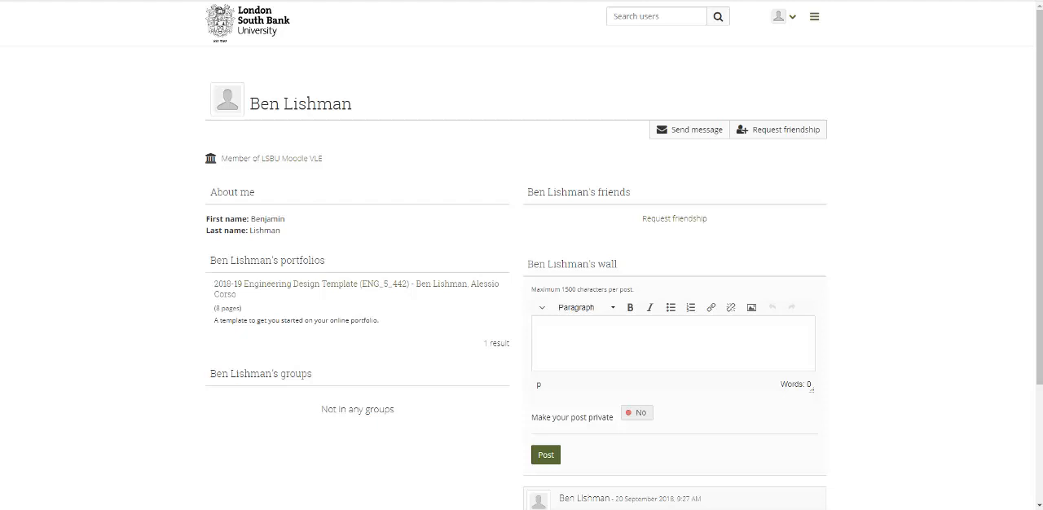
left_click(815, 17)
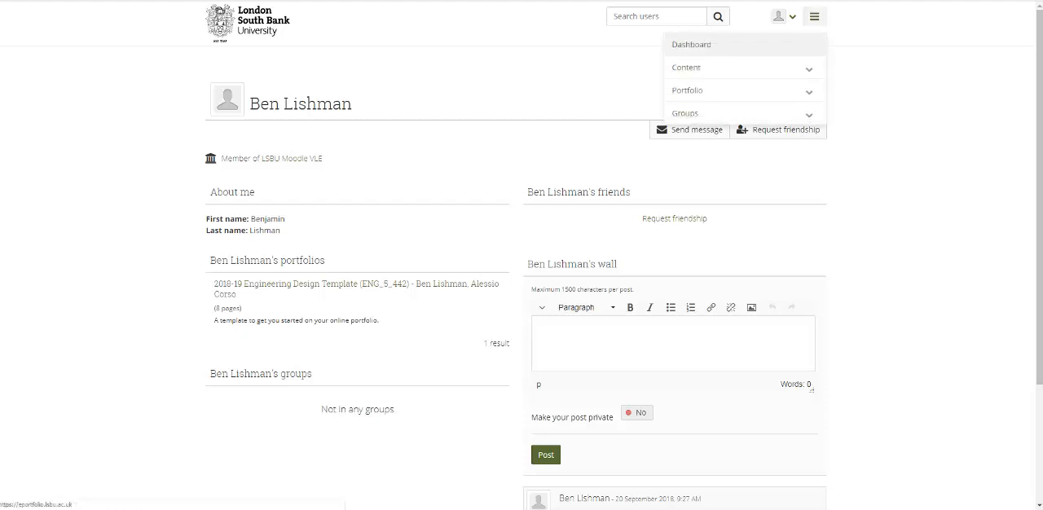
left_click(691, 44)
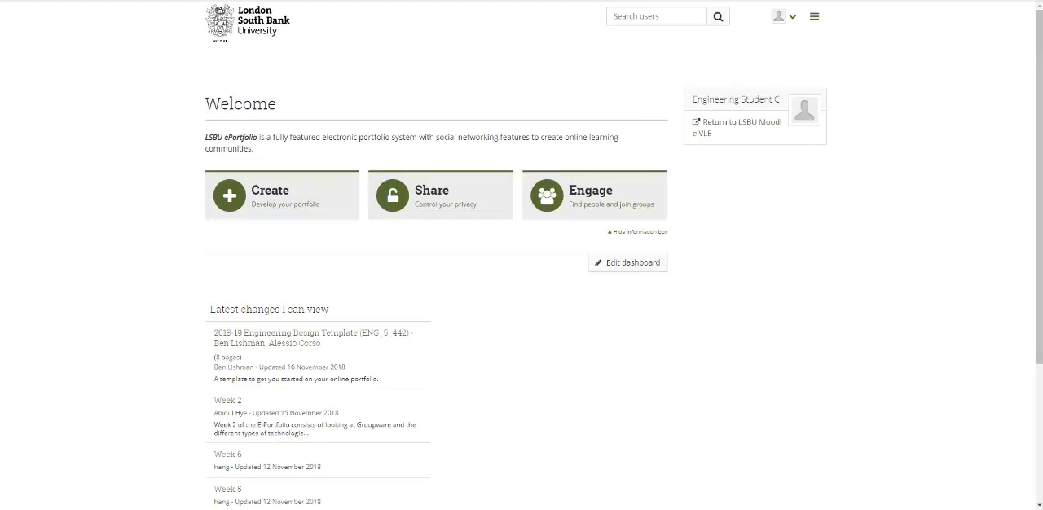
type("lishman")
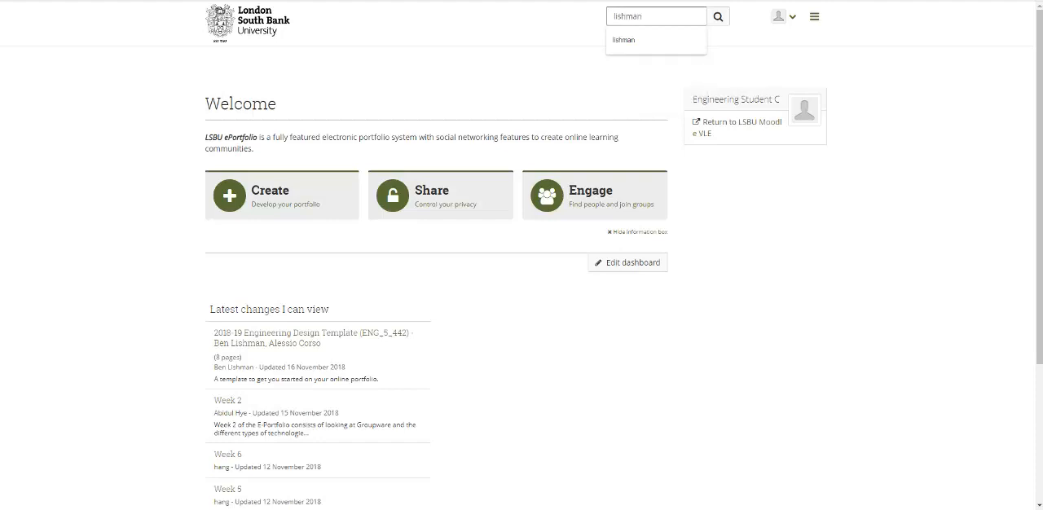
left_click(623, 39)
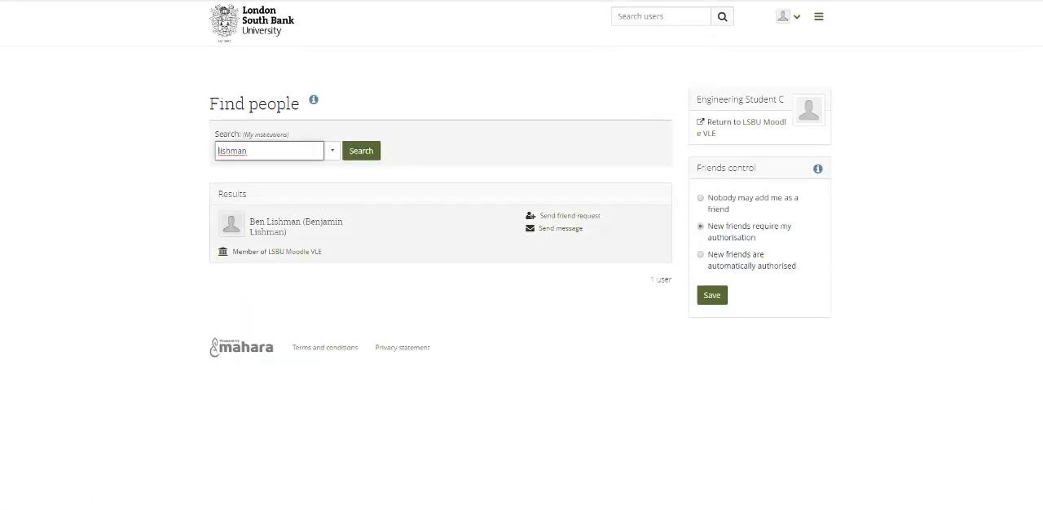
mouse_move(296, 226)
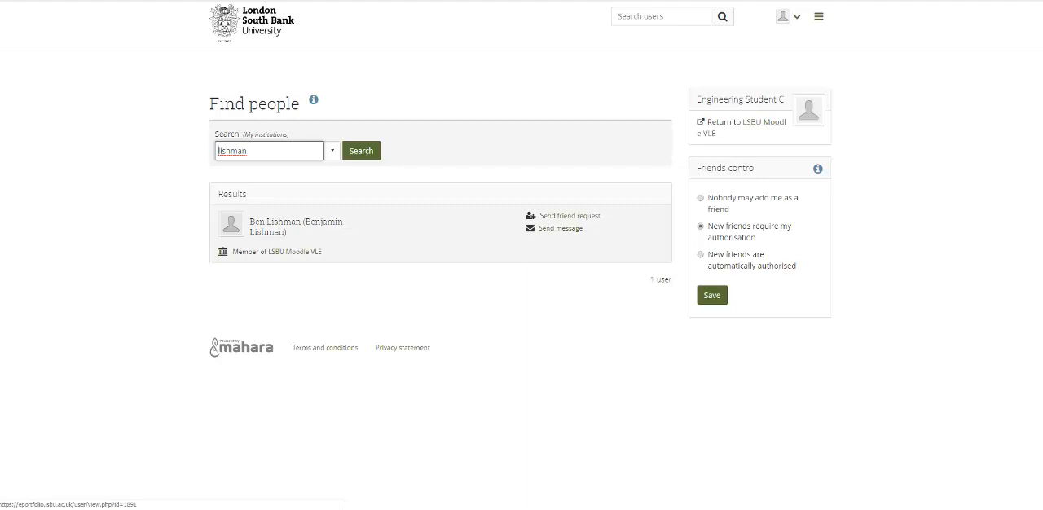
left_click(297, 227)
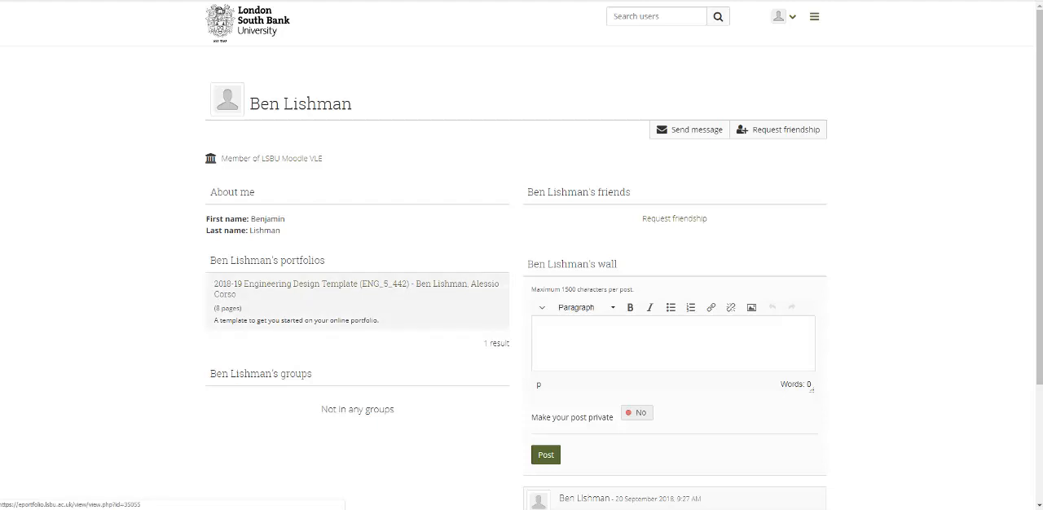
Step: Open the 2018-19 Engineering Design Template and copy it as a whole collection
left_click(357, 284)
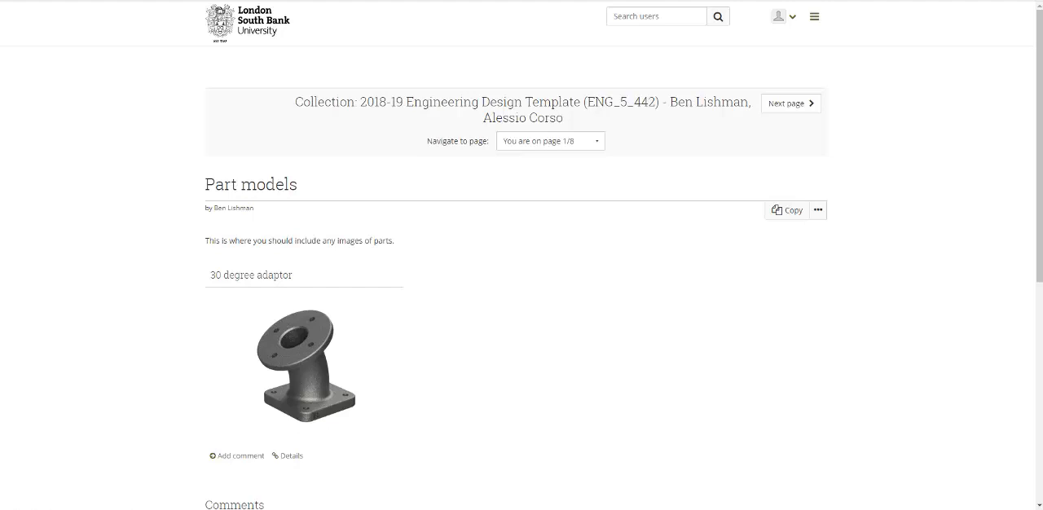
mouse_move(788, 209)
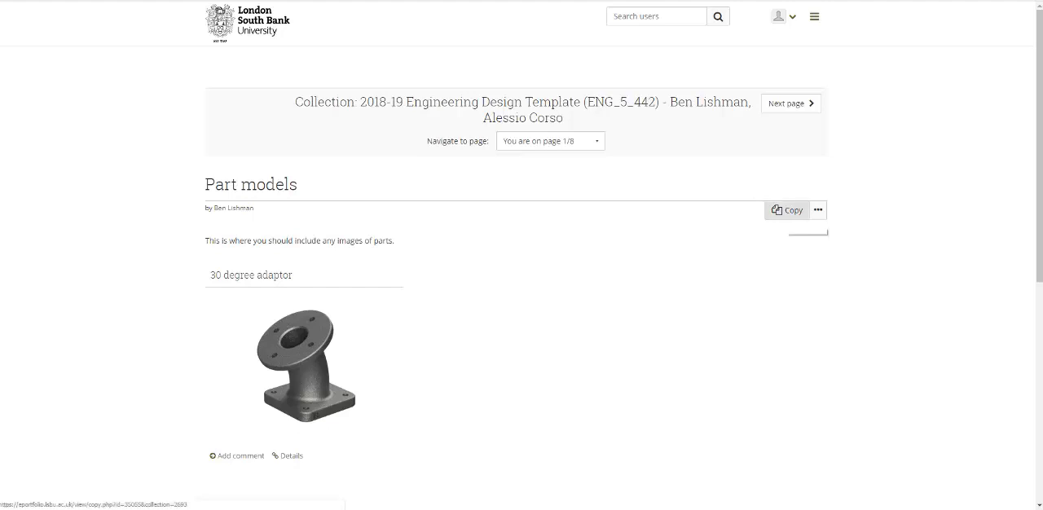
left_click(788, 210)
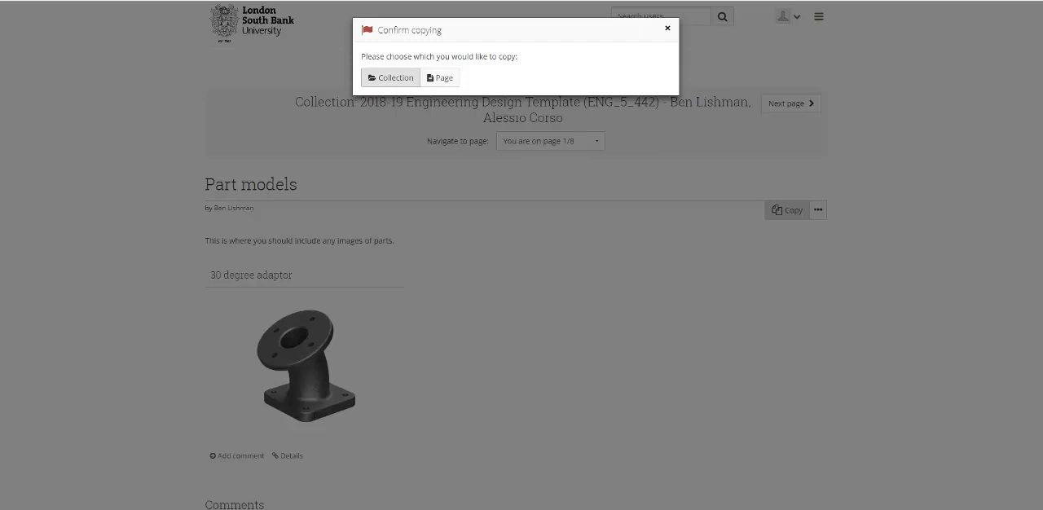
left_click(391, 77)
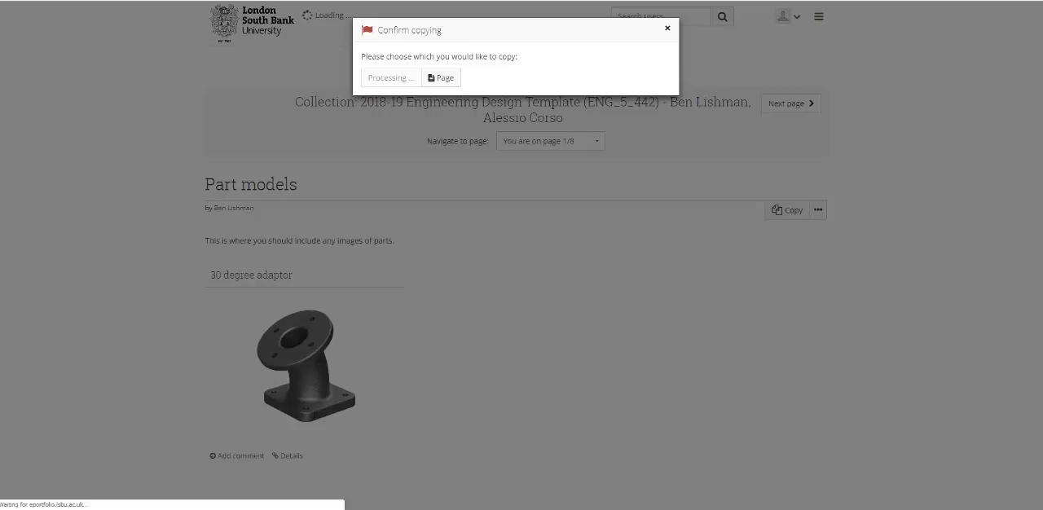
Step: Rename the copied collection to 'YOUR NAME Engineering Design Portfolio 2018-19'
left_click(440, 78)
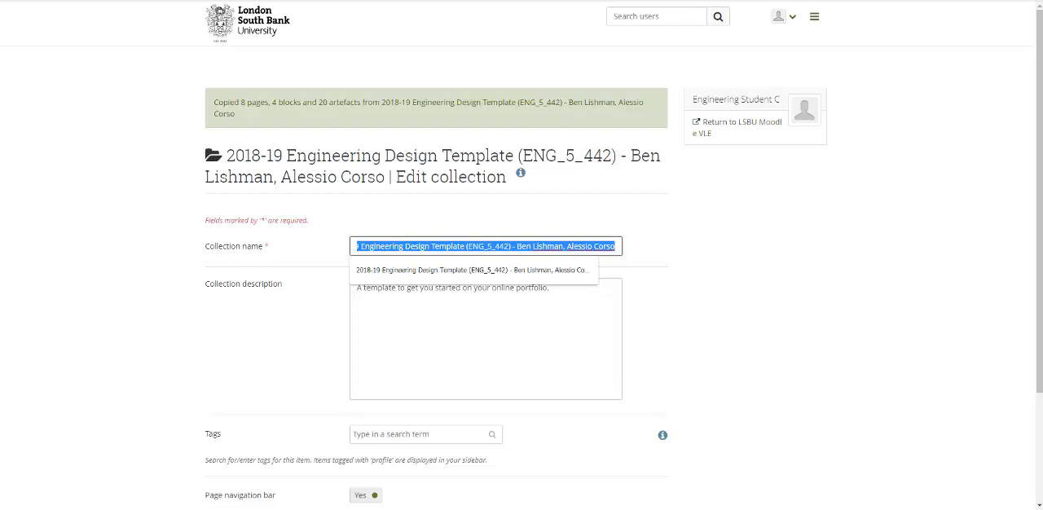
type("YOUR NAME")
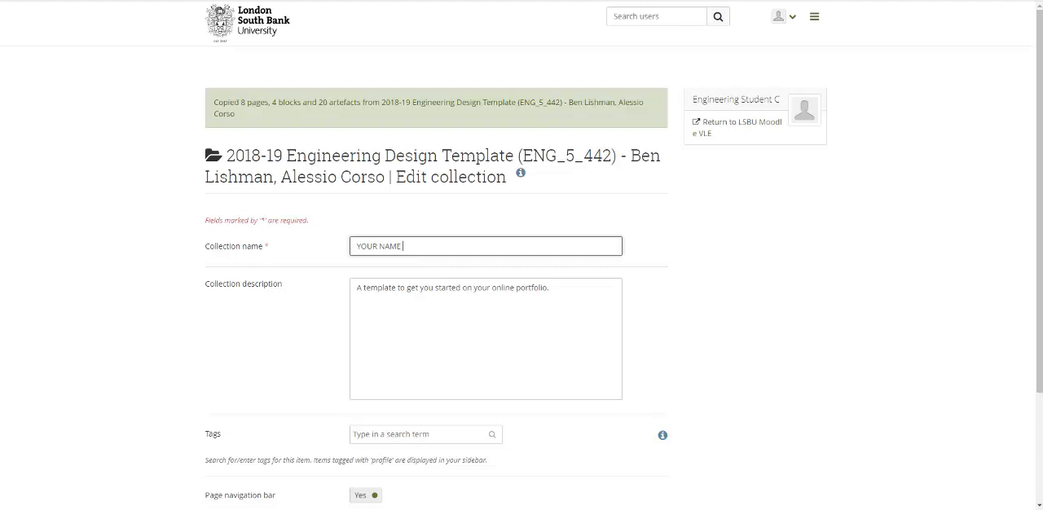
type("Engineering Design")
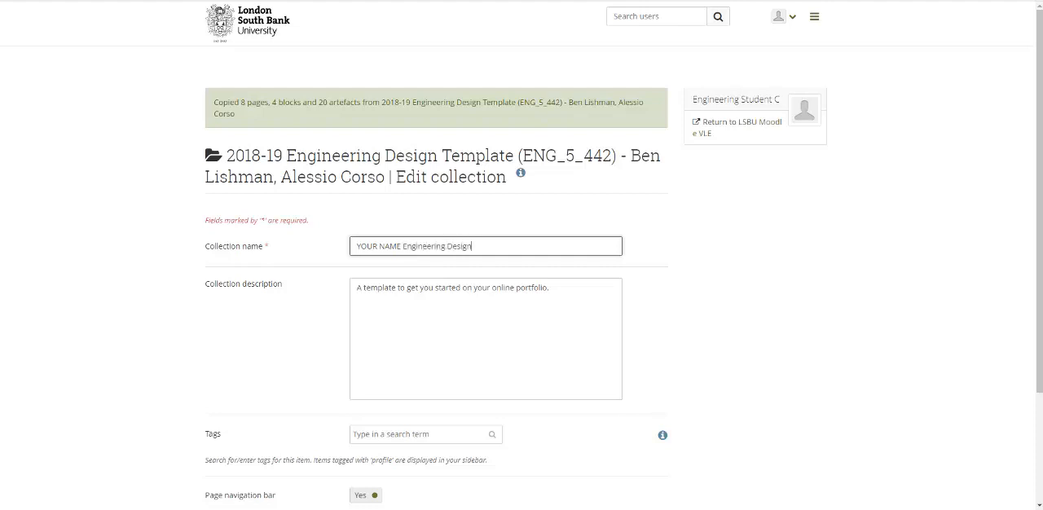
type("Portfolio 2")
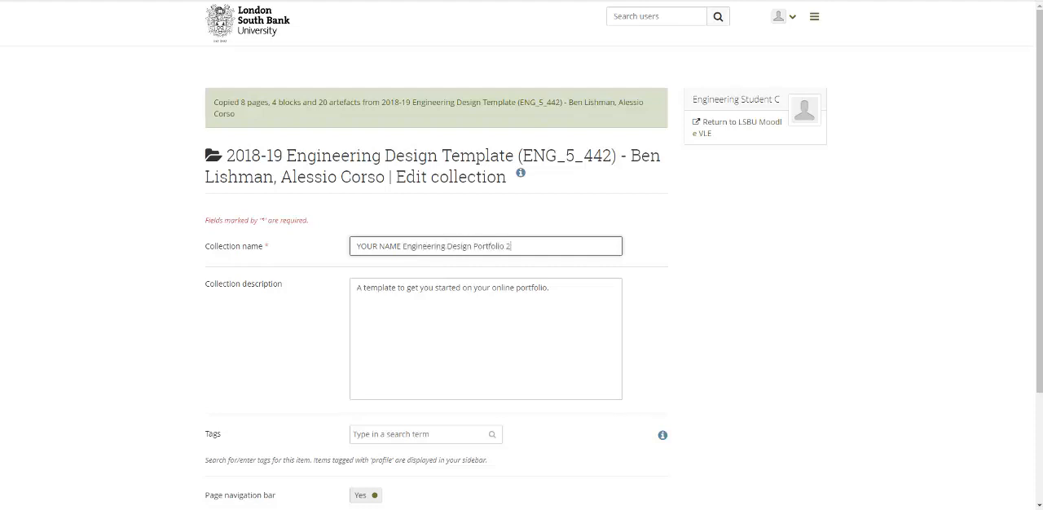
type("2018-")
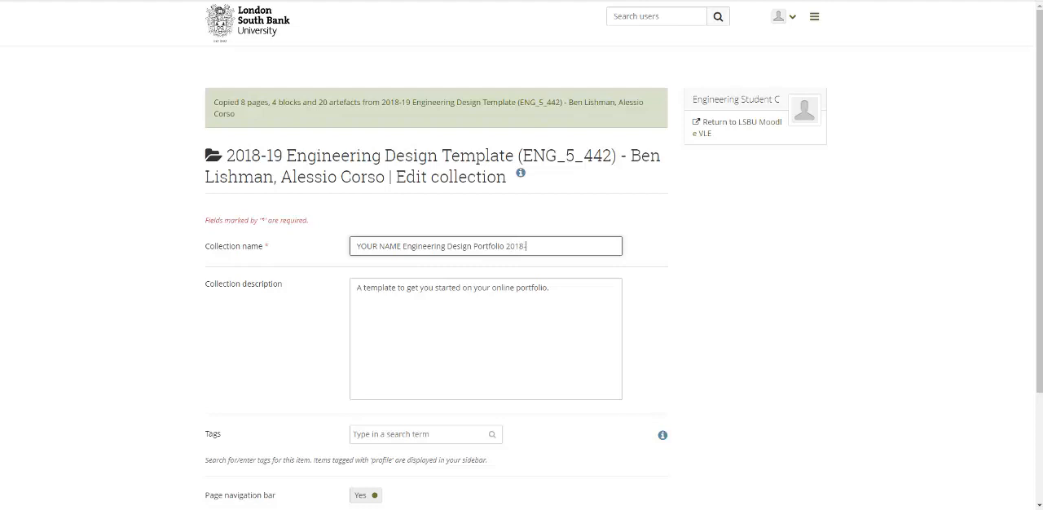
type("19")
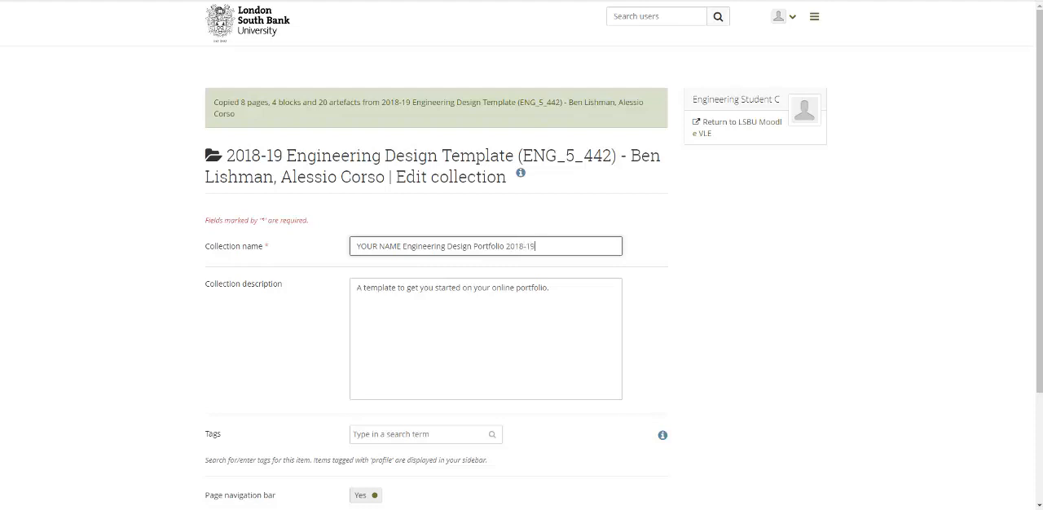
Step: Replace the collection description with 'YOUR NAME and STUDENT NUMBER'
triple_click(449, 289)
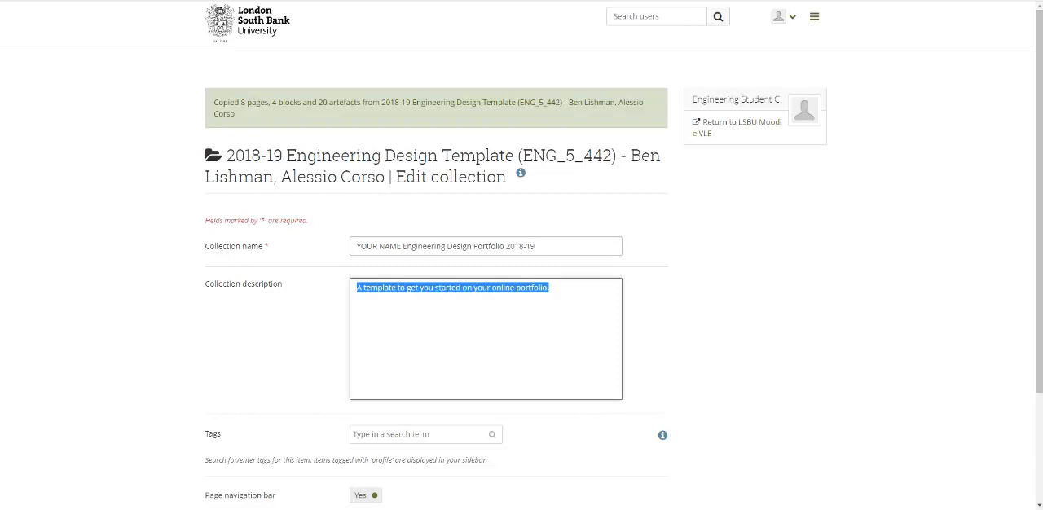
type("YOUR NA")
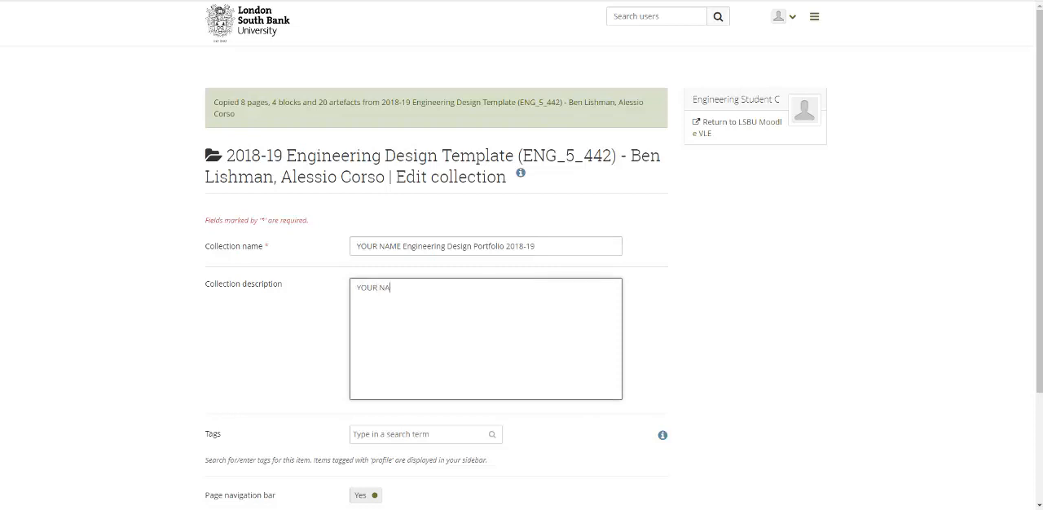
key("Backspace")
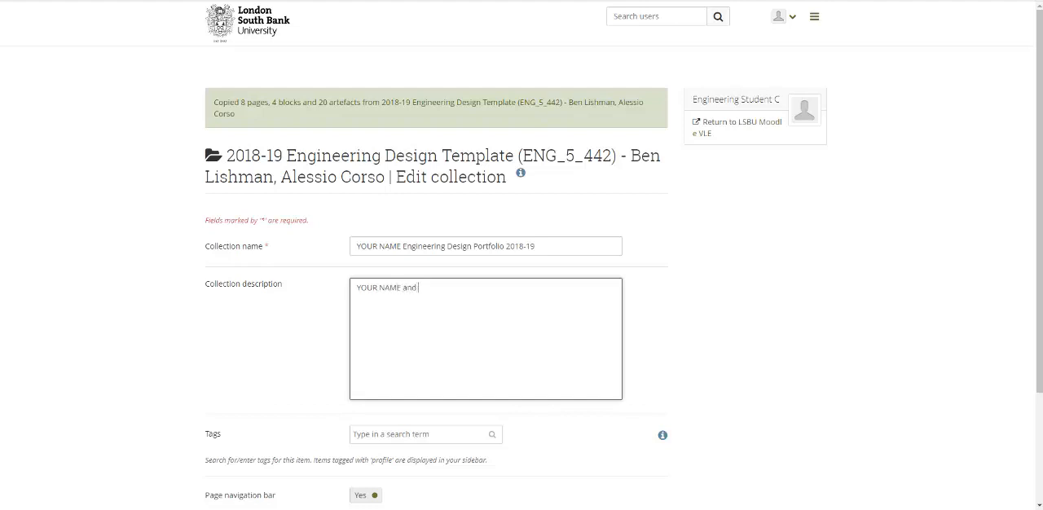
type("STUDENT NUMBER")
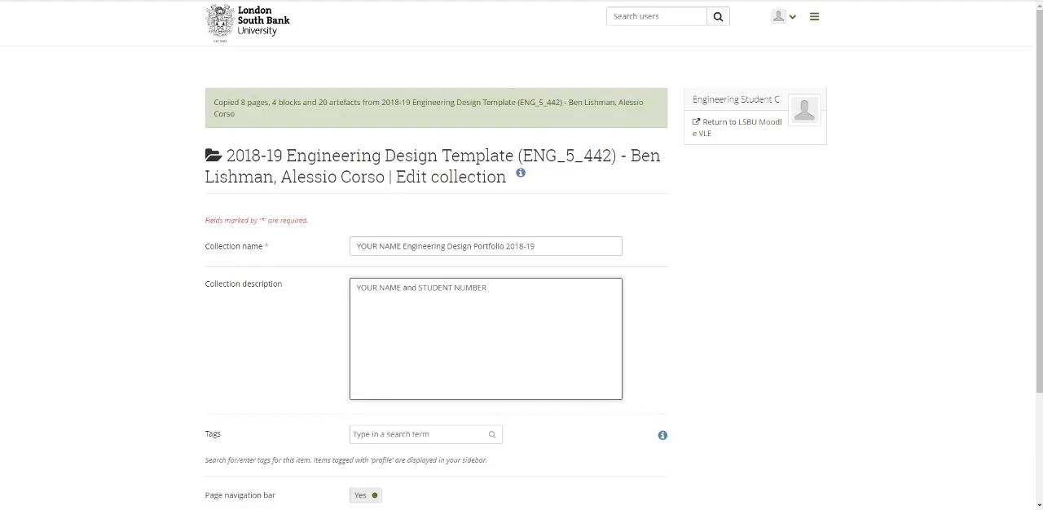
left_click(486, 287)
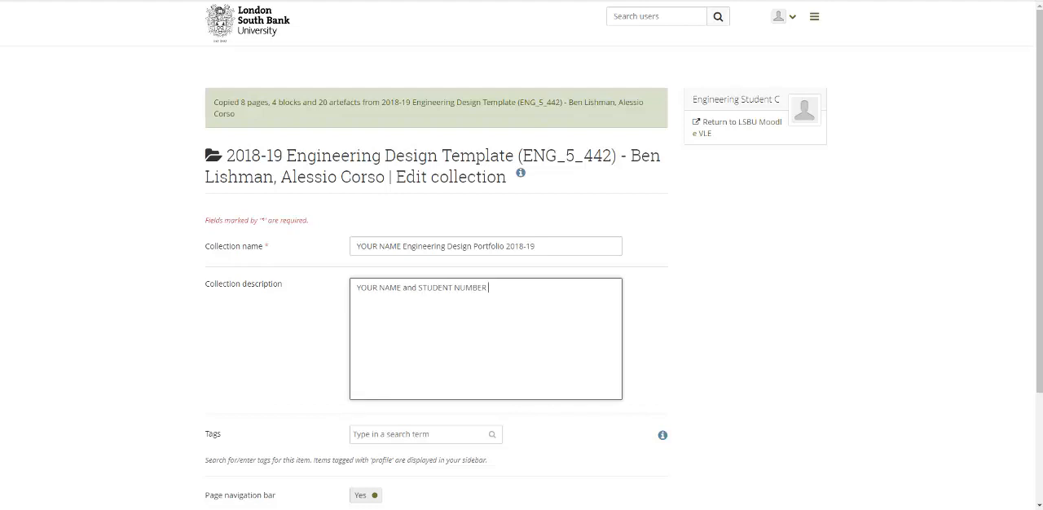
scroll("down", 3)
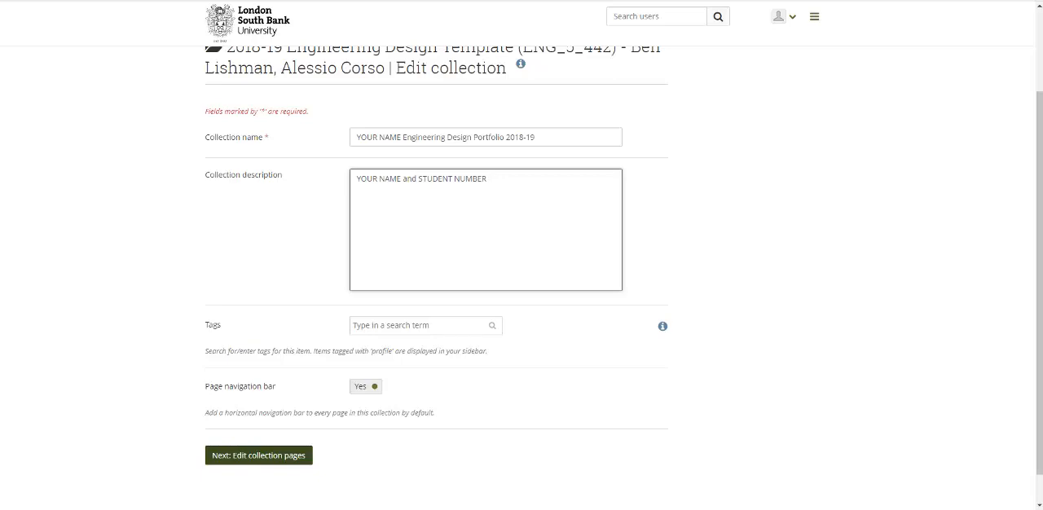
Step: Save the collection details, keep its eight pages and finish, landing on the Part models page
left_click(257, 455)
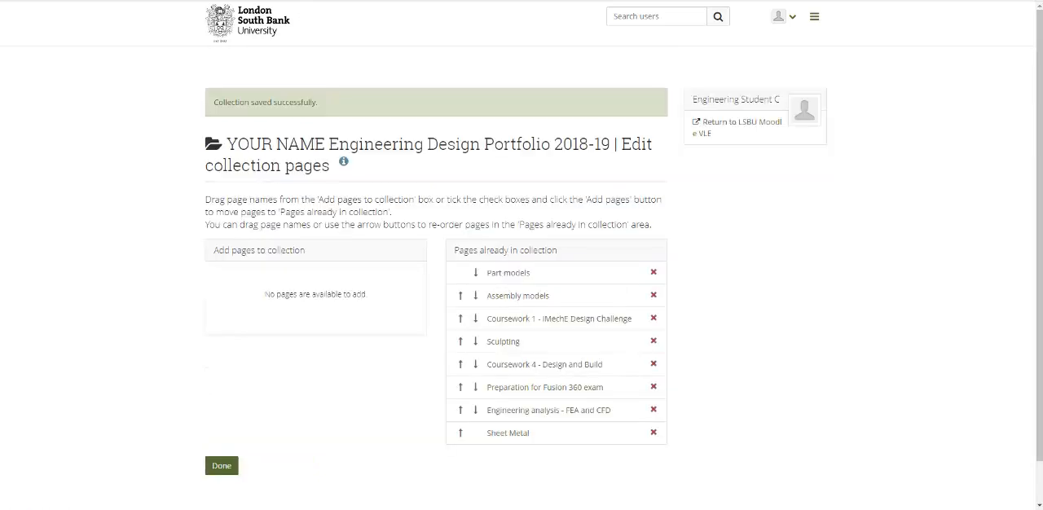
mouse_move(509, 273)
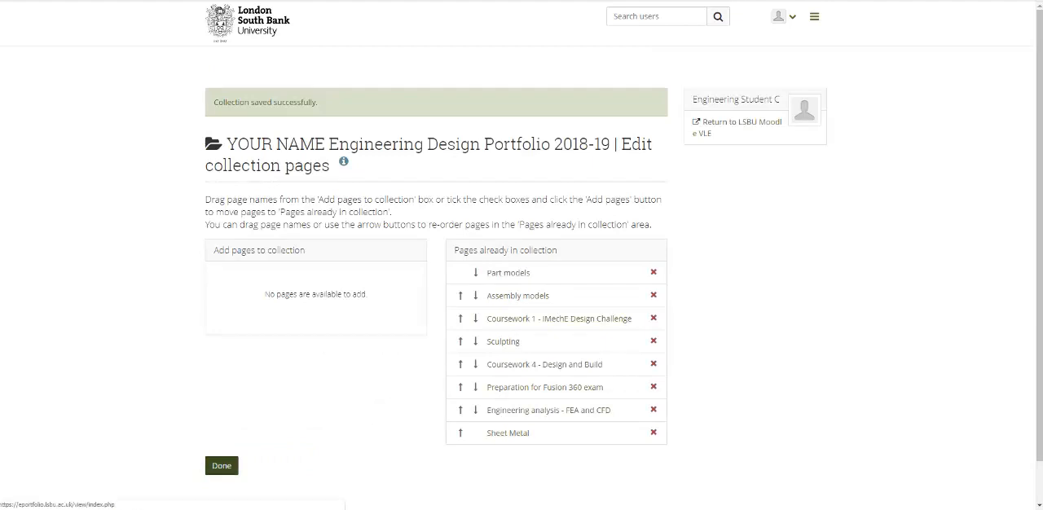
left_click(222, 467)
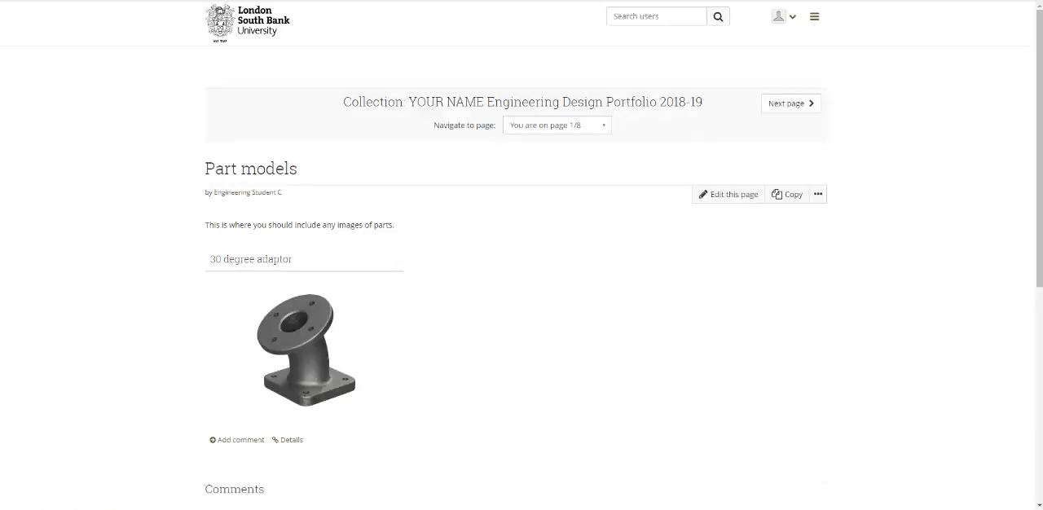
left_click(789, 103)
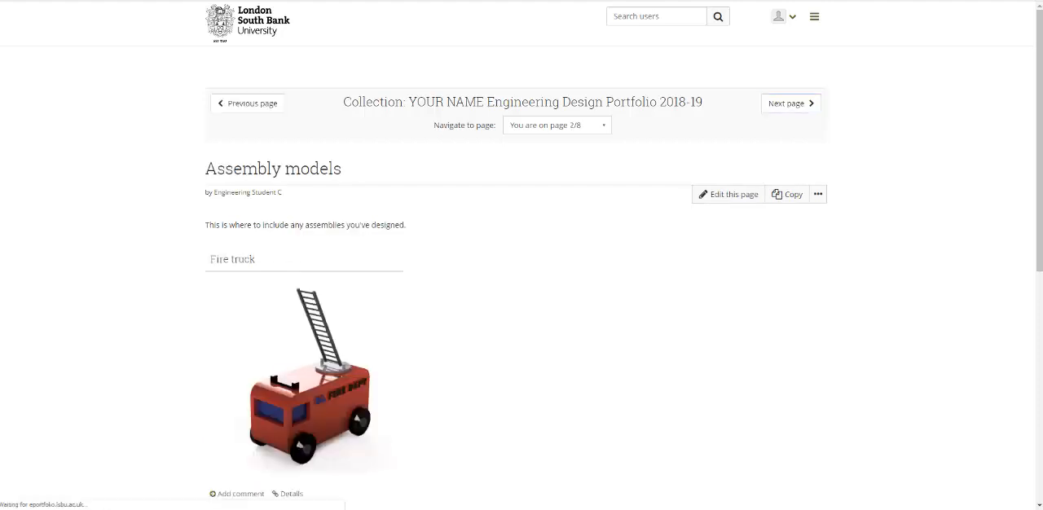
left_click(789, 103)
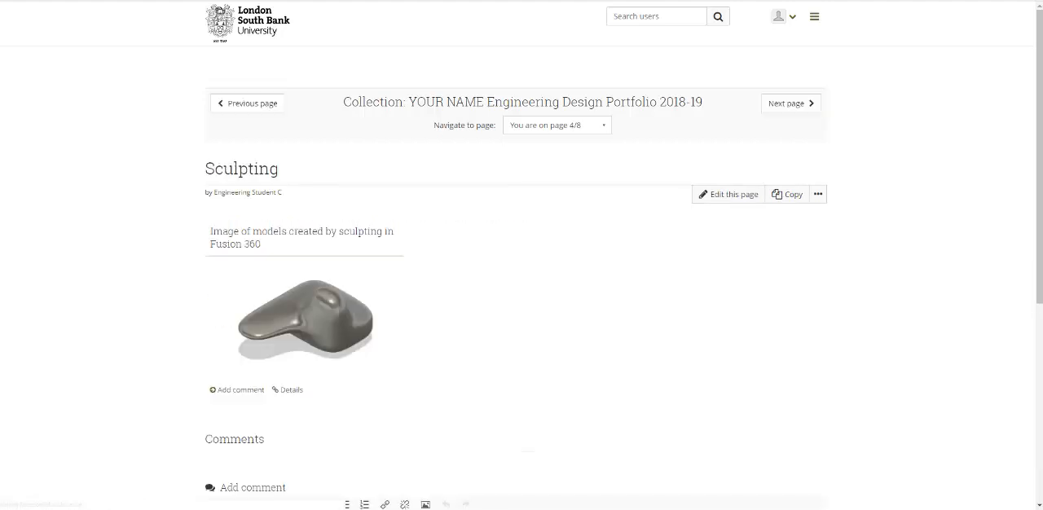
left_click(789, 102)
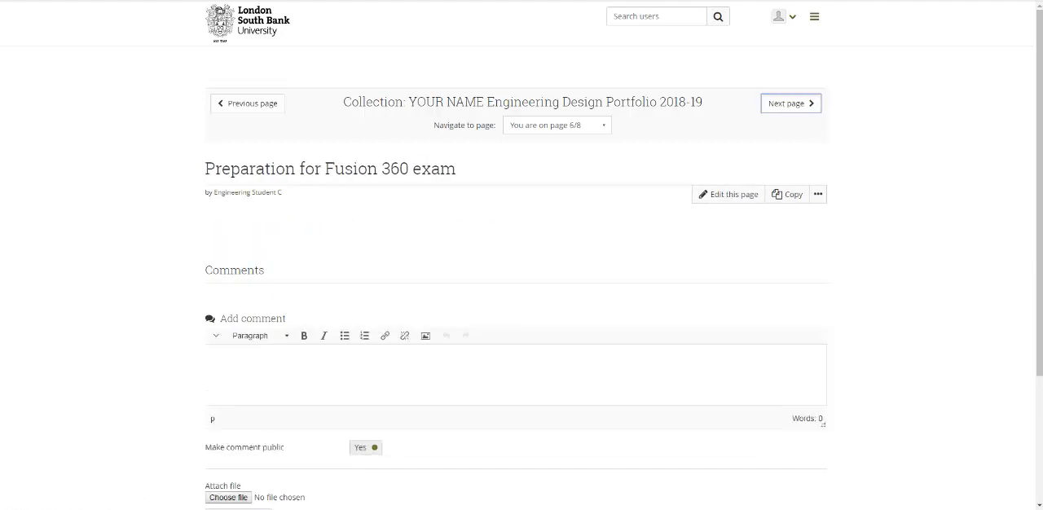
left_click(789, 102)
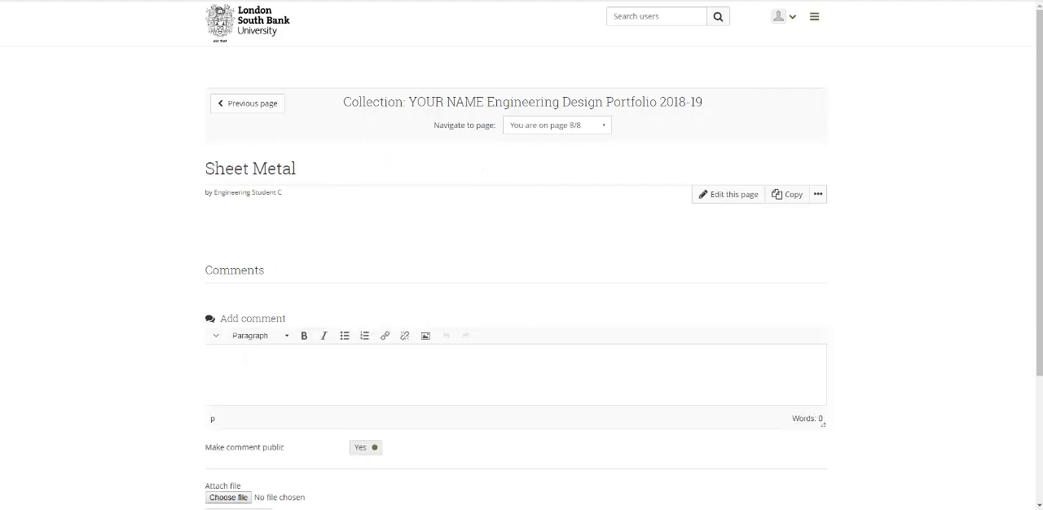
left_click(248, 104)
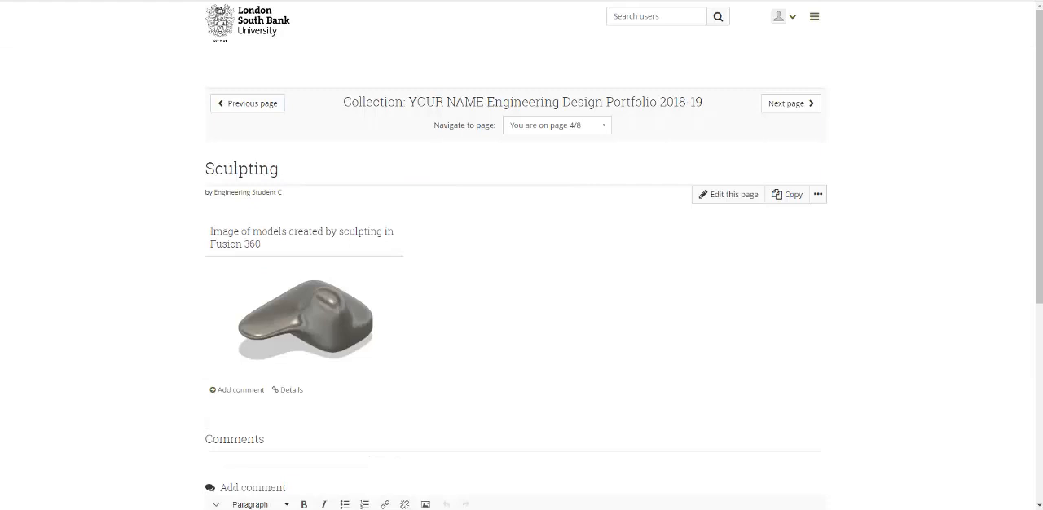
left_click(248, 103)
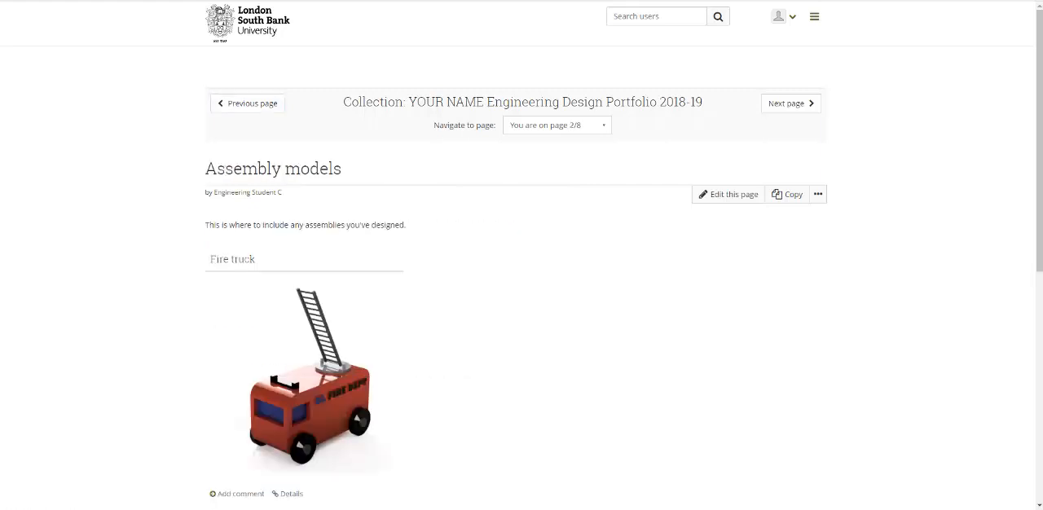
left_click(247, 102)
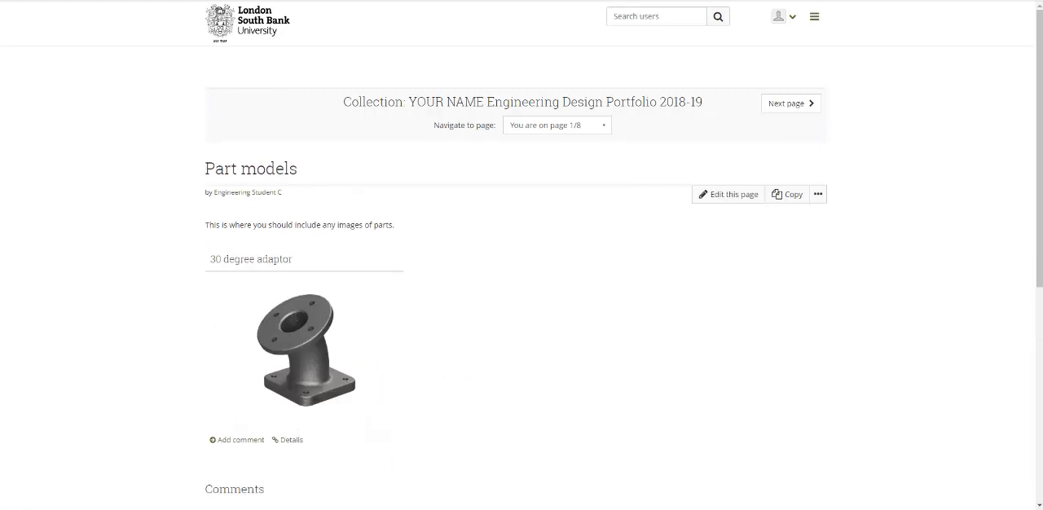
mouse_move(727, 194)
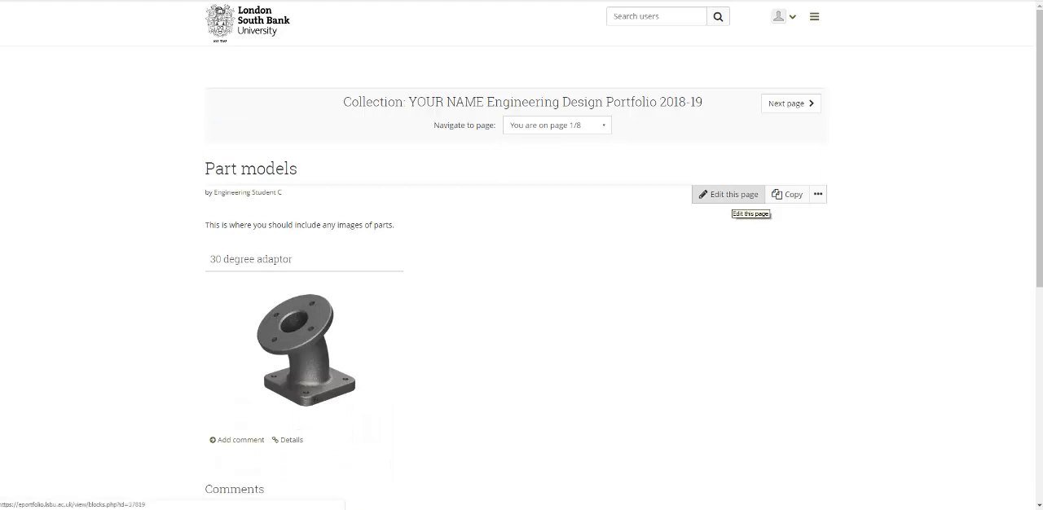
Step: Put the Part models page into edit mode and add a new Text block
left_click(727, 194)
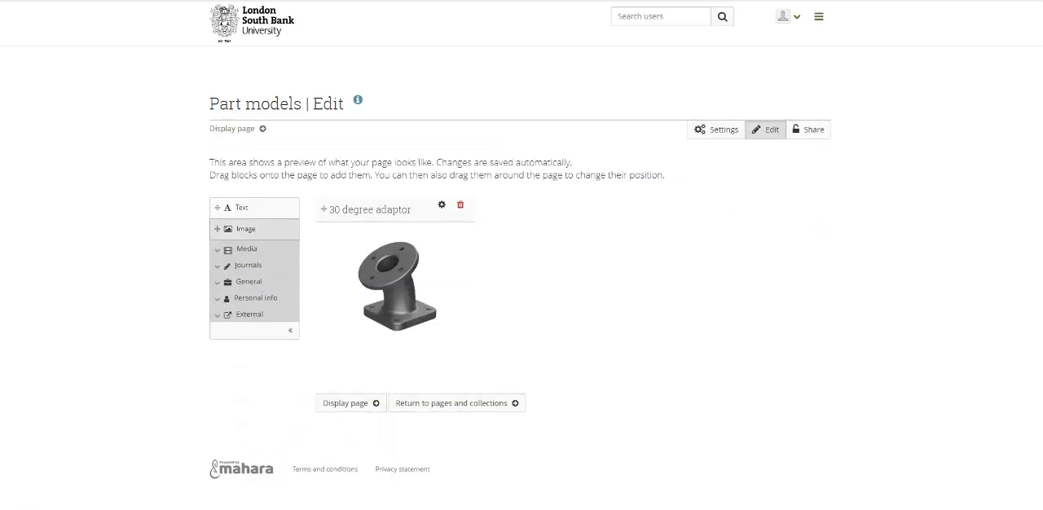
mouse_move(241, 207)
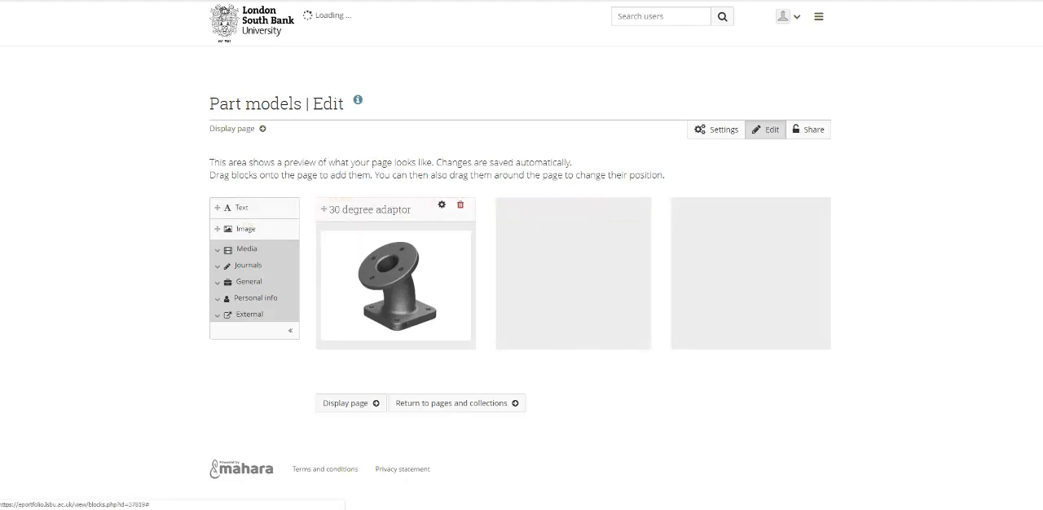
left_click(241, 207)
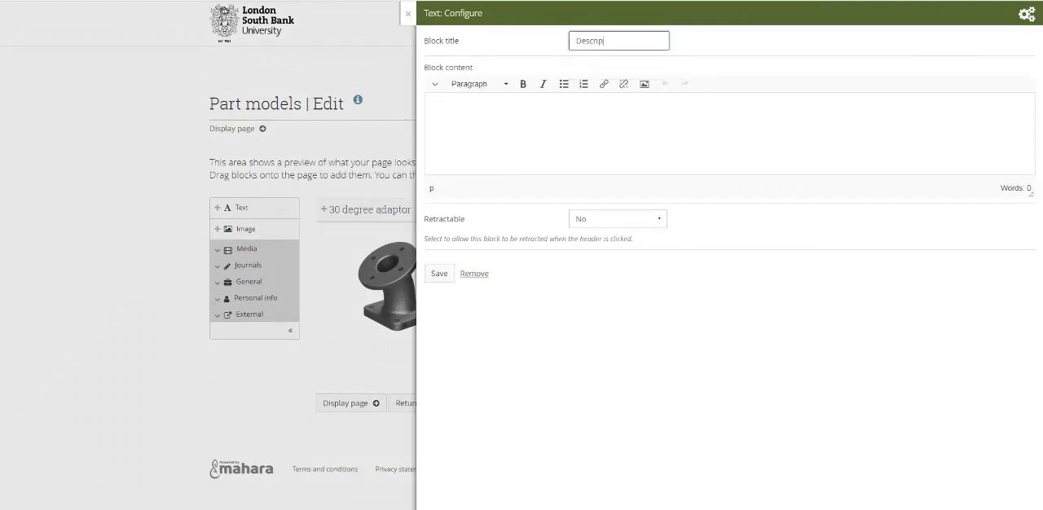
Step: Title the block 'Description of 30 degree adaptor' and begin: the adaptor was the first part we made
type("Description of 30 degree")
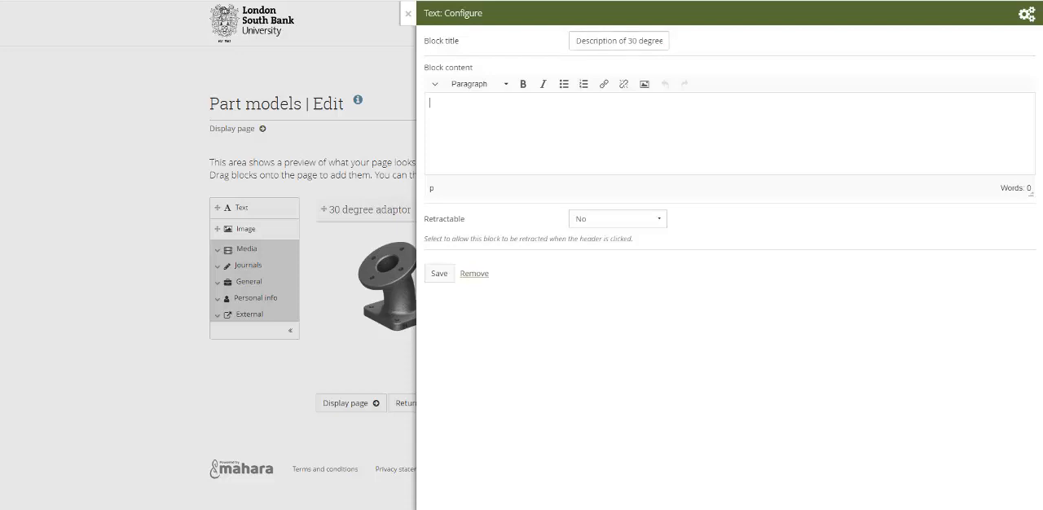
type("The")
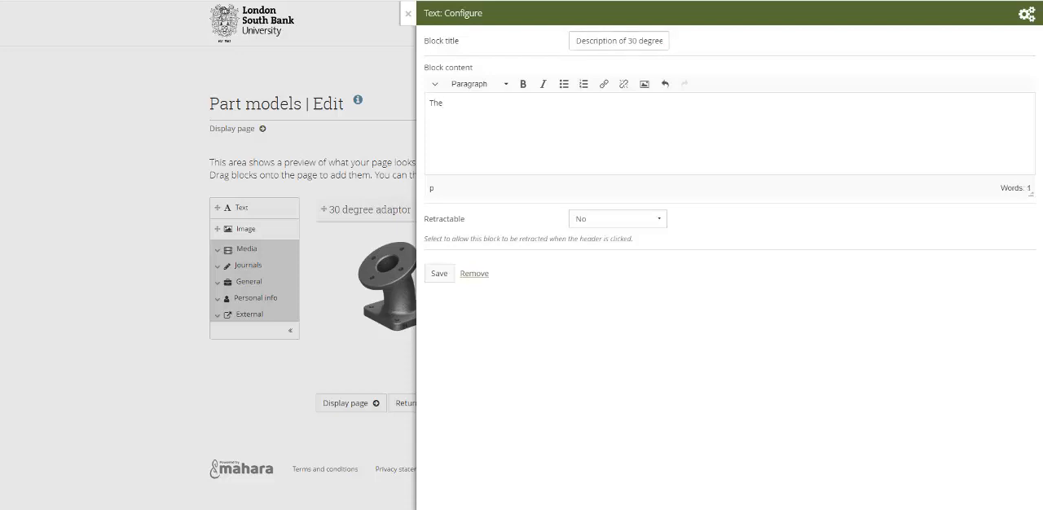
type("30 degree ada")
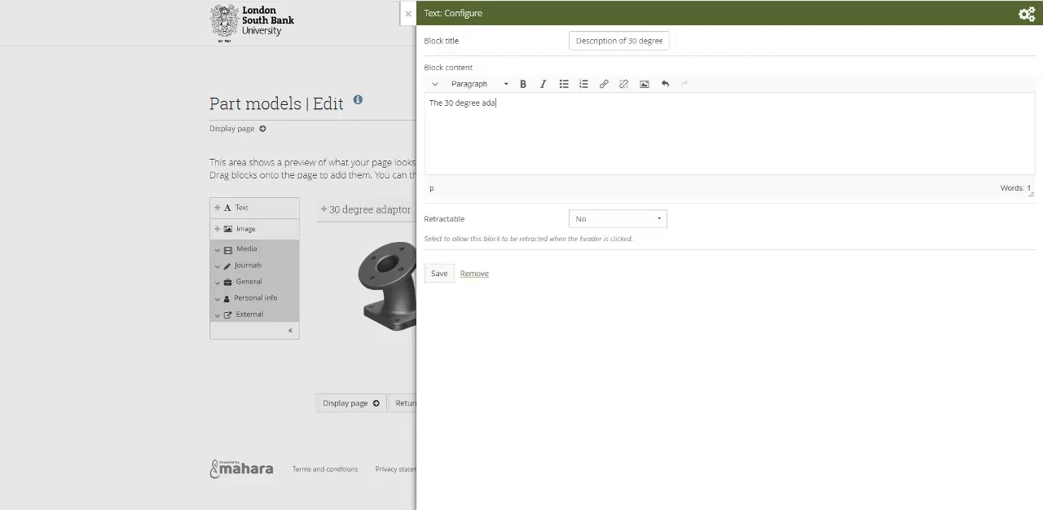
type("ptor was")
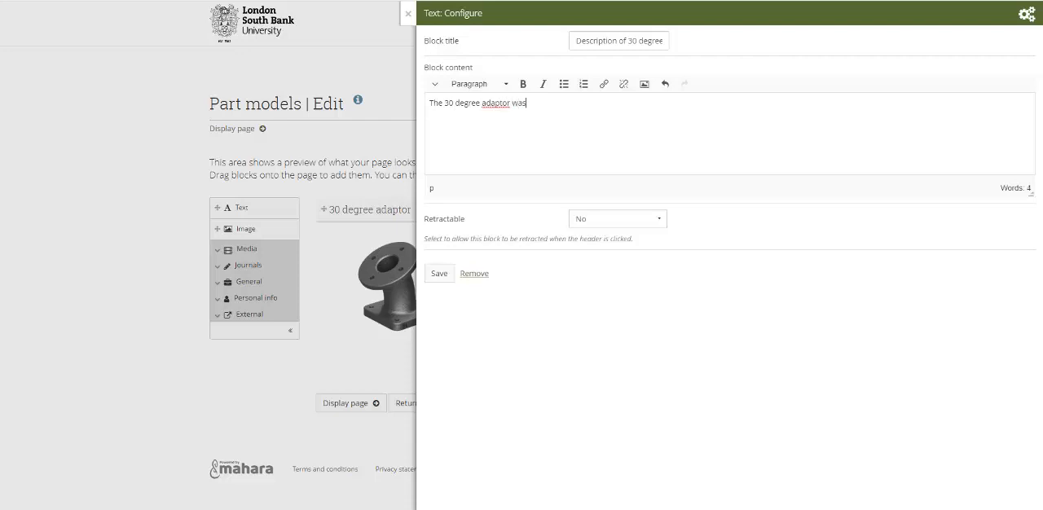
type("the first.")
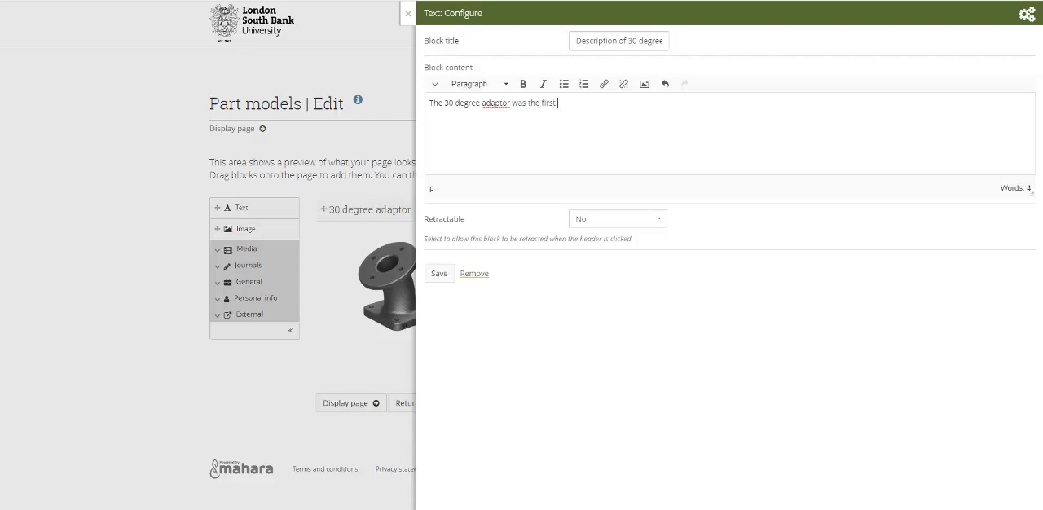
type("part we made.")
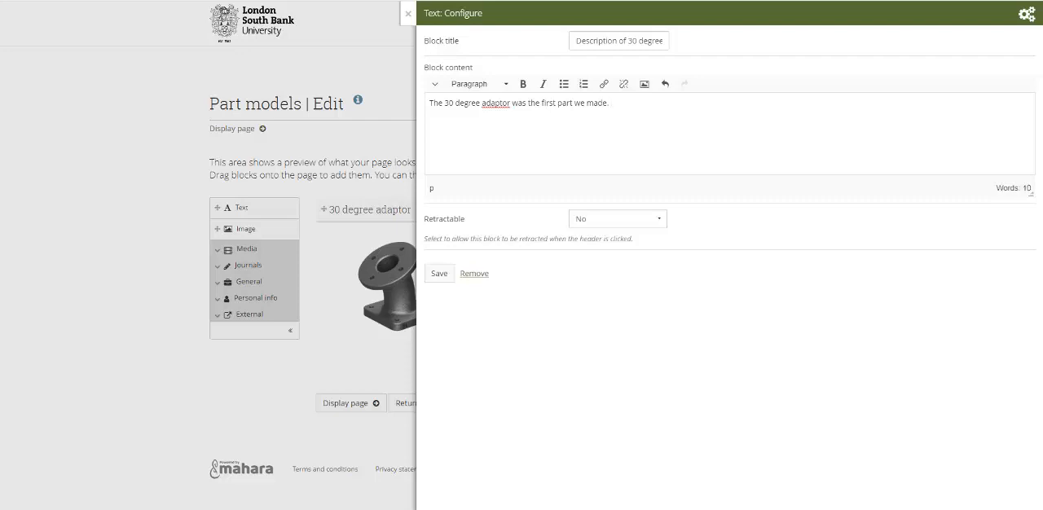
Step: Add that it was created with extrudes, sweeps, holes and fillets, then save the block
type("To create it I used")
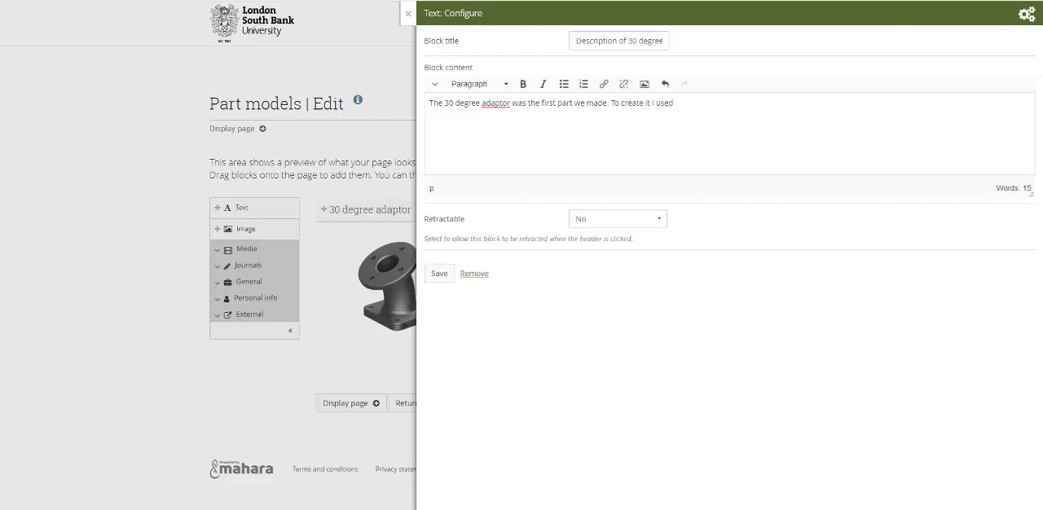
type("extrdu")
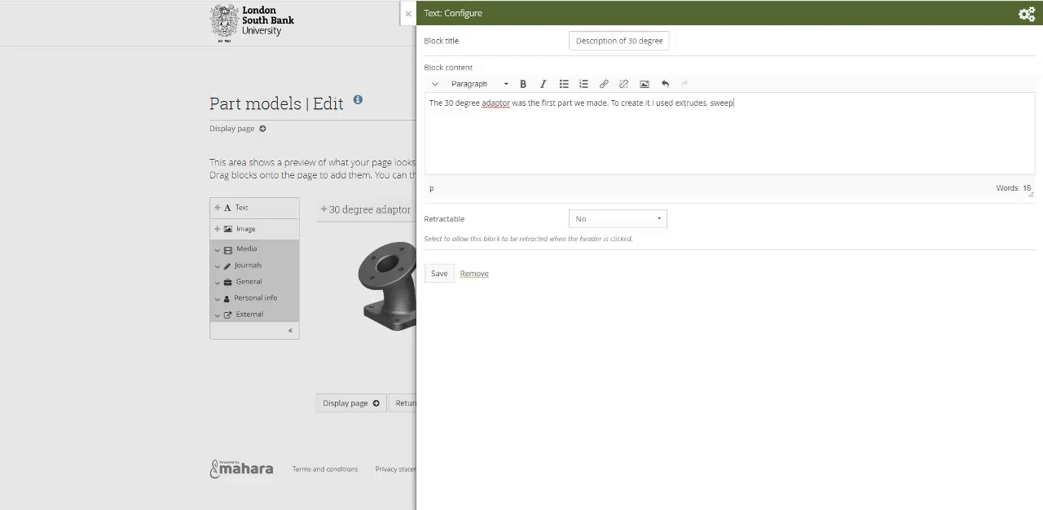
type("s, holes and")
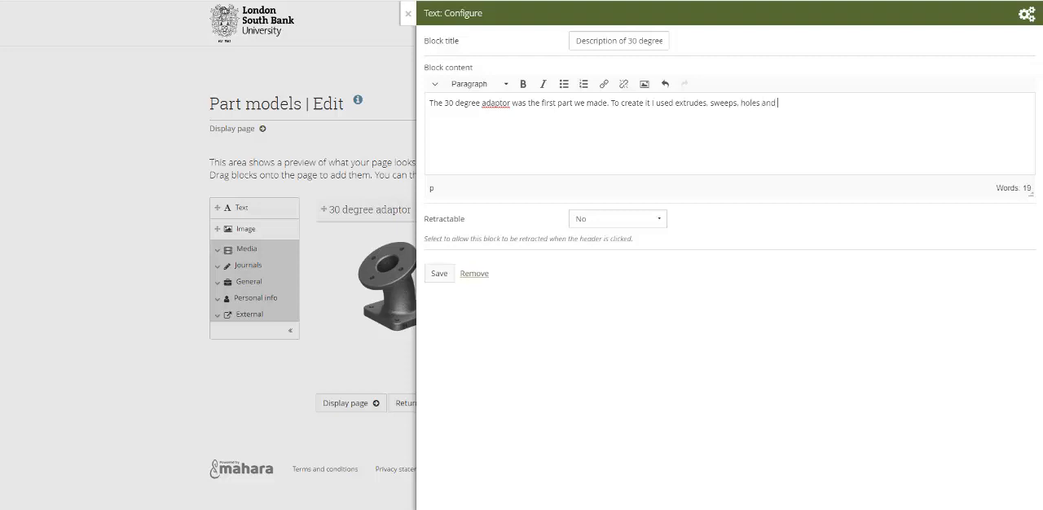
type("fillets.")
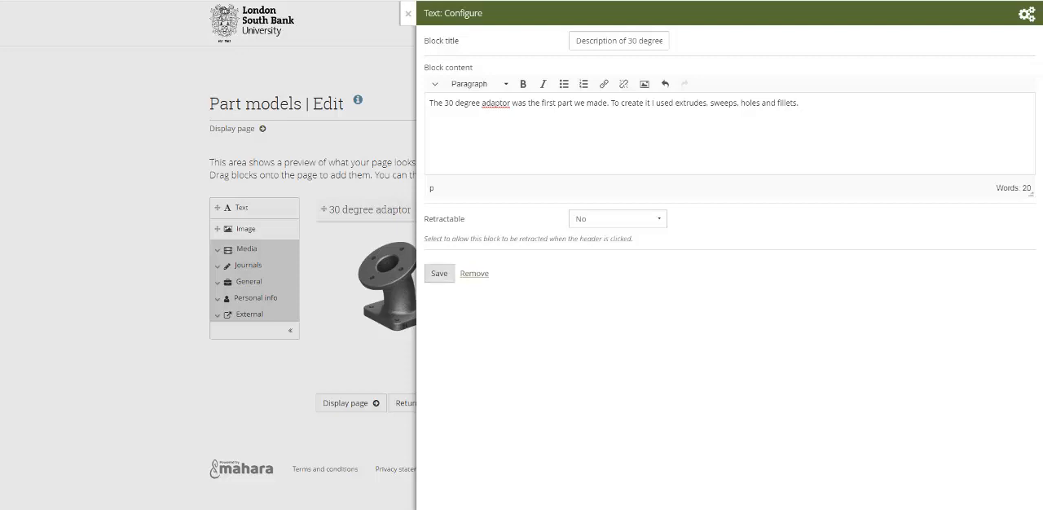
left_click(440, 274)
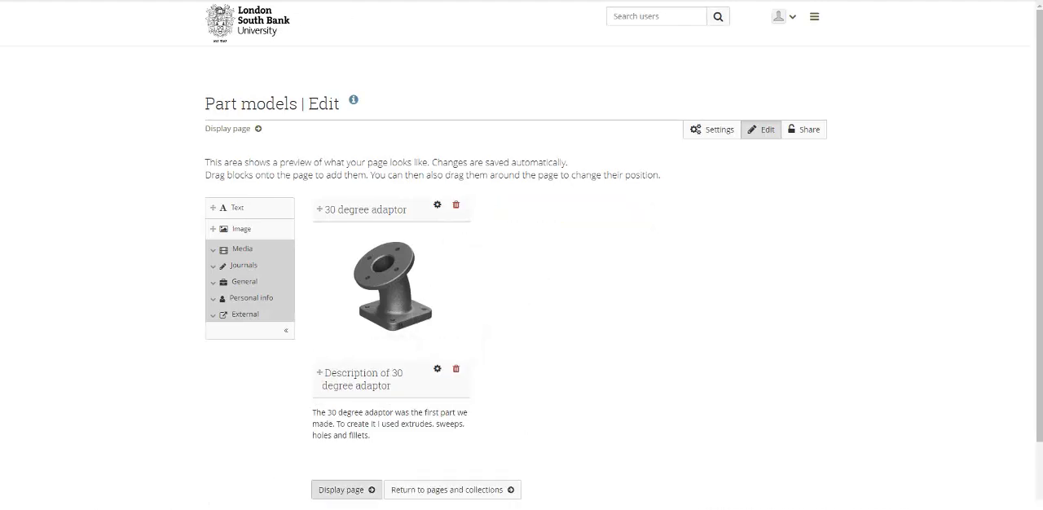
scroll("down", 3)
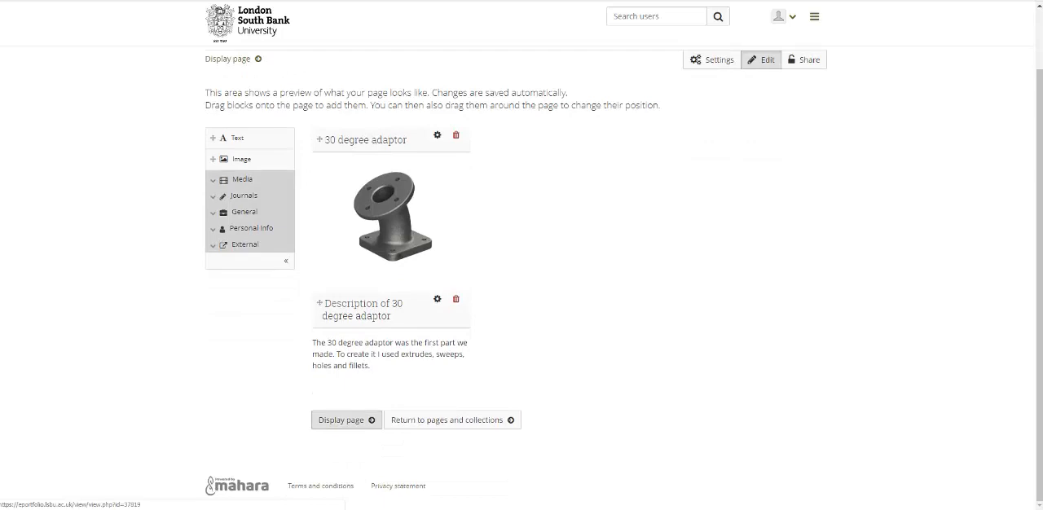
left_click(343, 421)
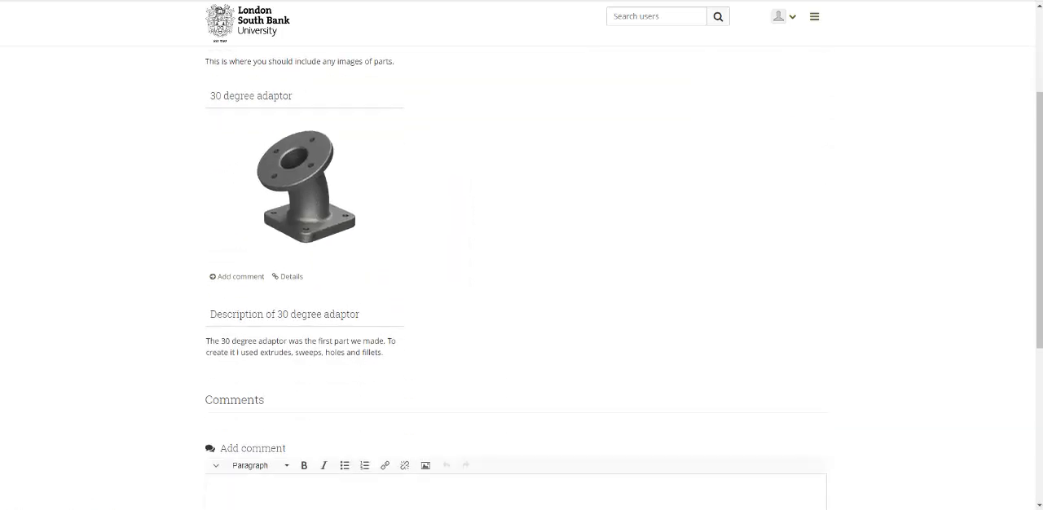
scroll("up", 3)
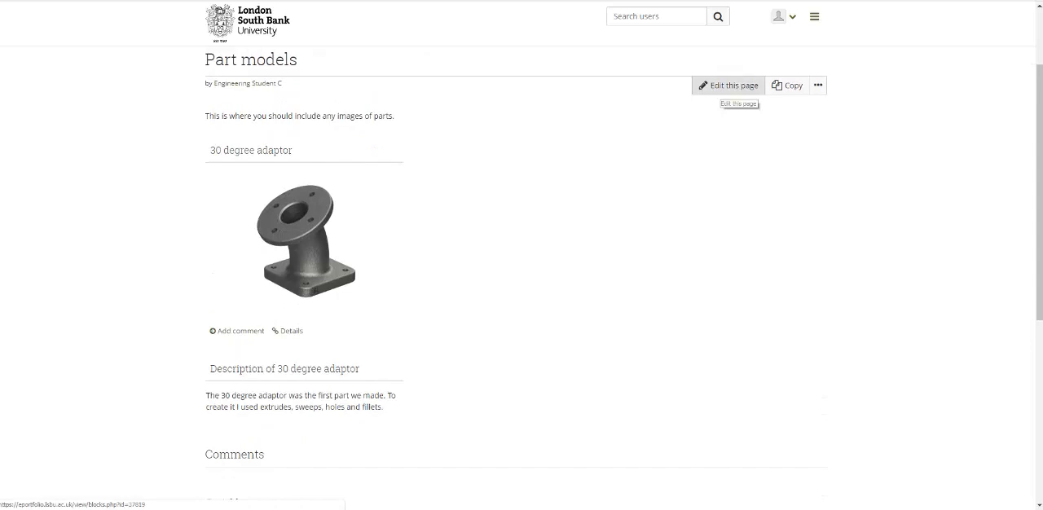
left_click(818, 85)
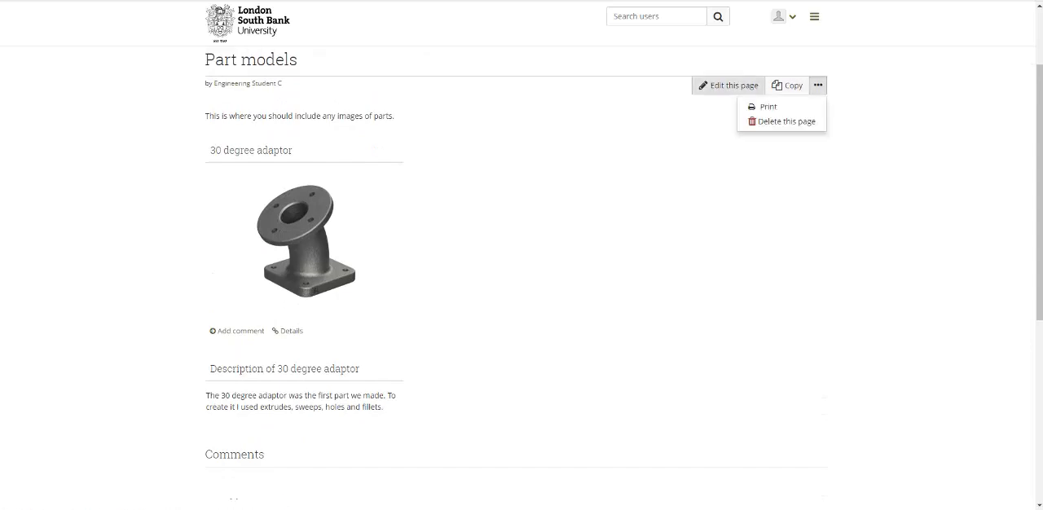
left_click(727, 84)
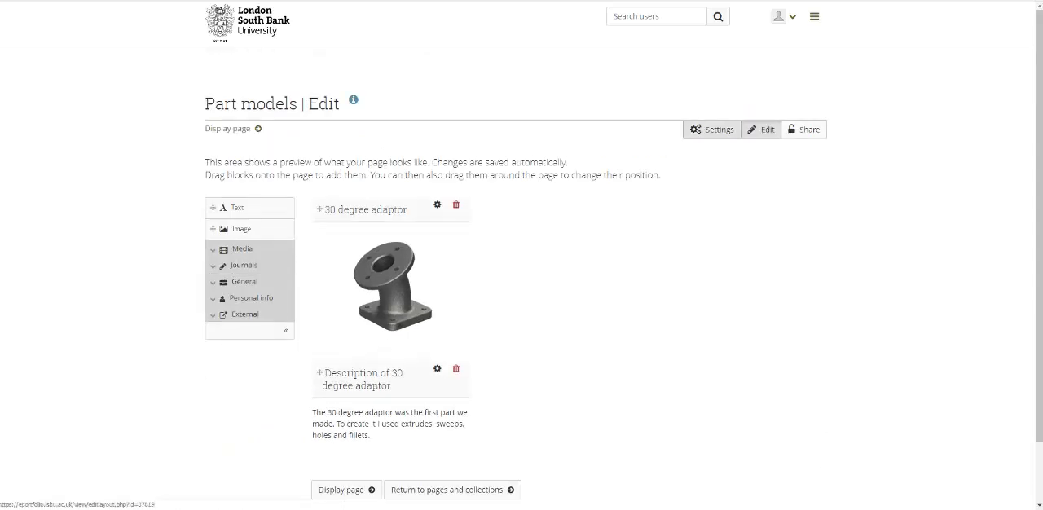
left_click(711, 129)
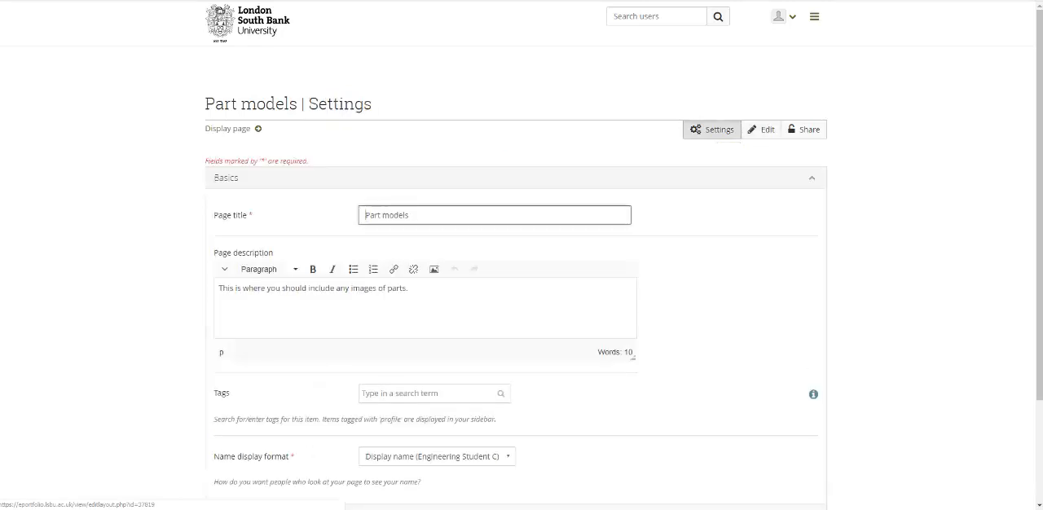
scroll("down", 3)
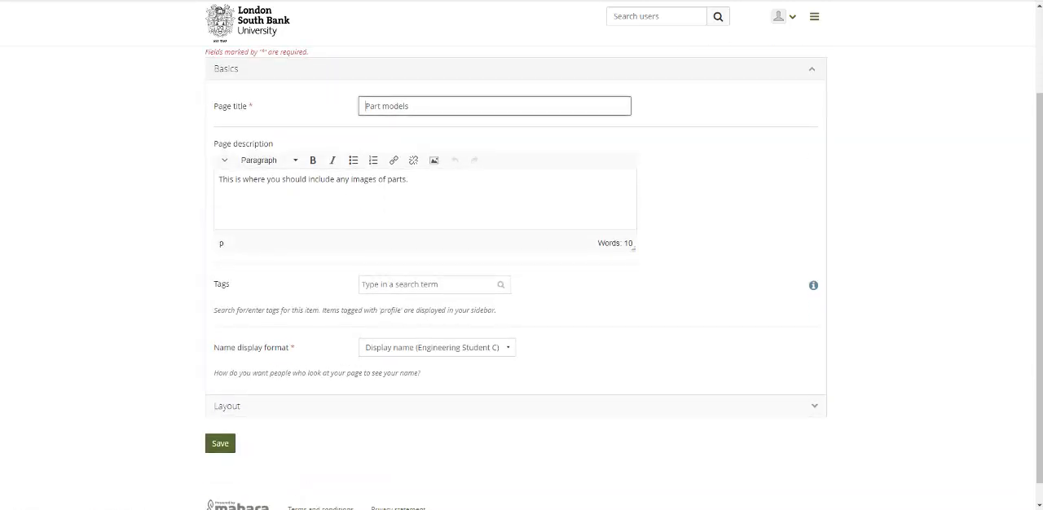
left_click(220, 443)
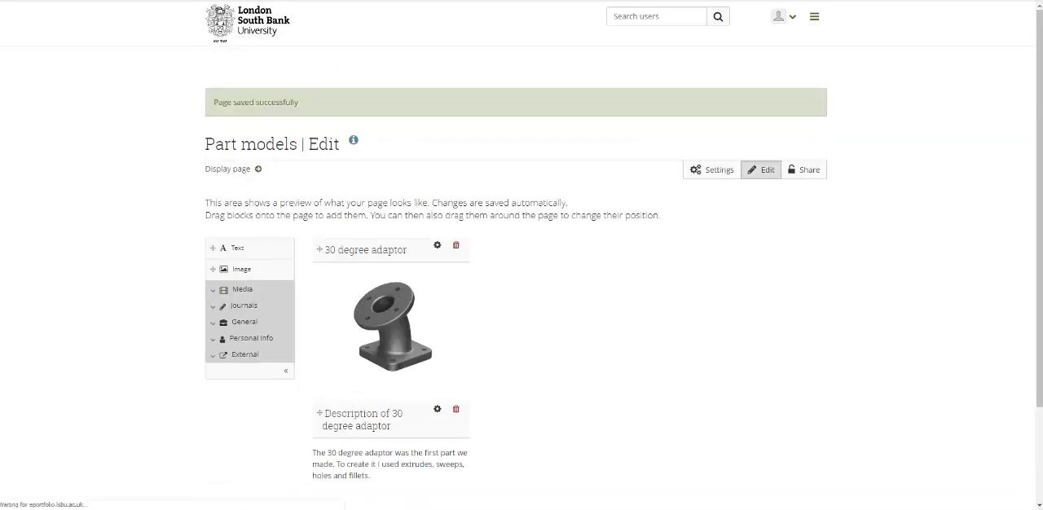
left_click(710, 169)
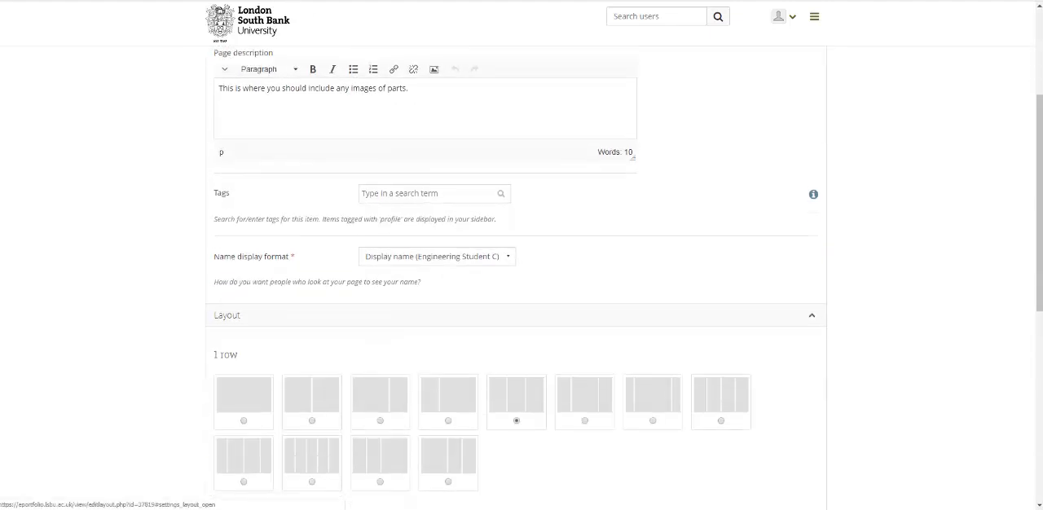
scroll("down", 3)
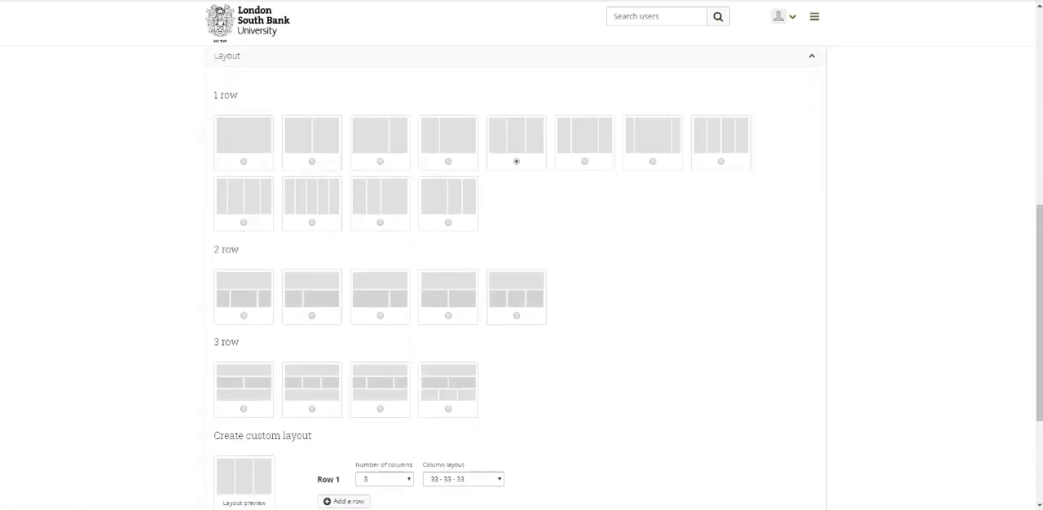
mouse_move(515, 144)
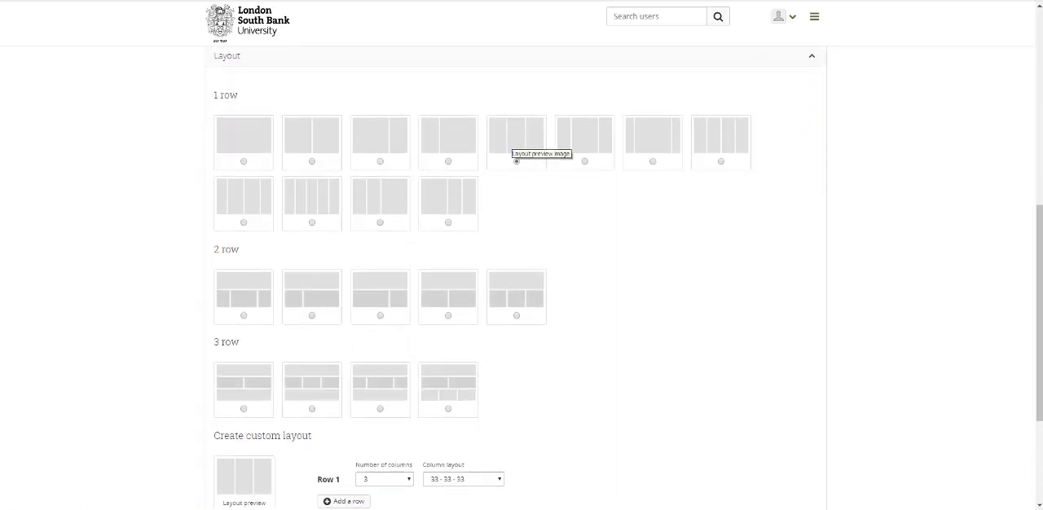
left_click(515, 161)
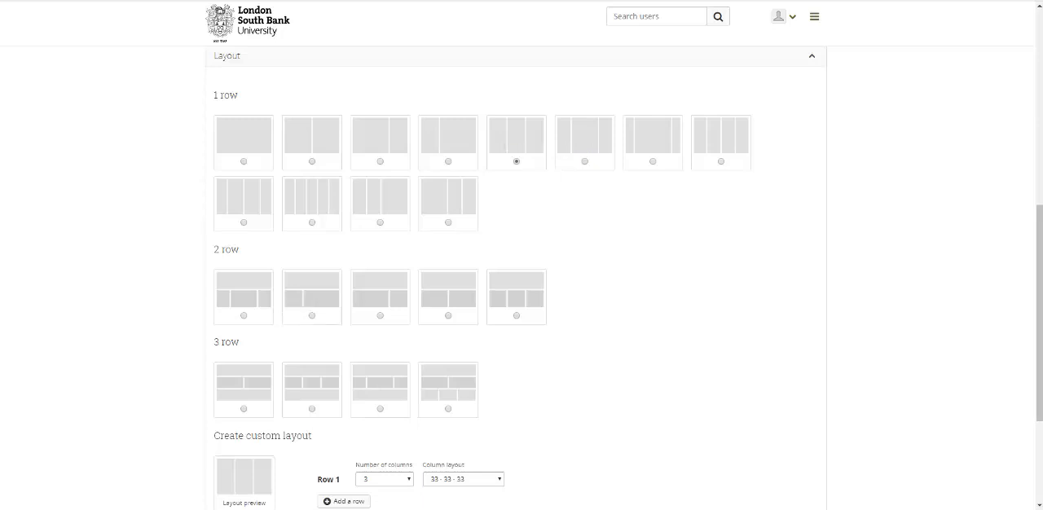
scroll("down", 3)
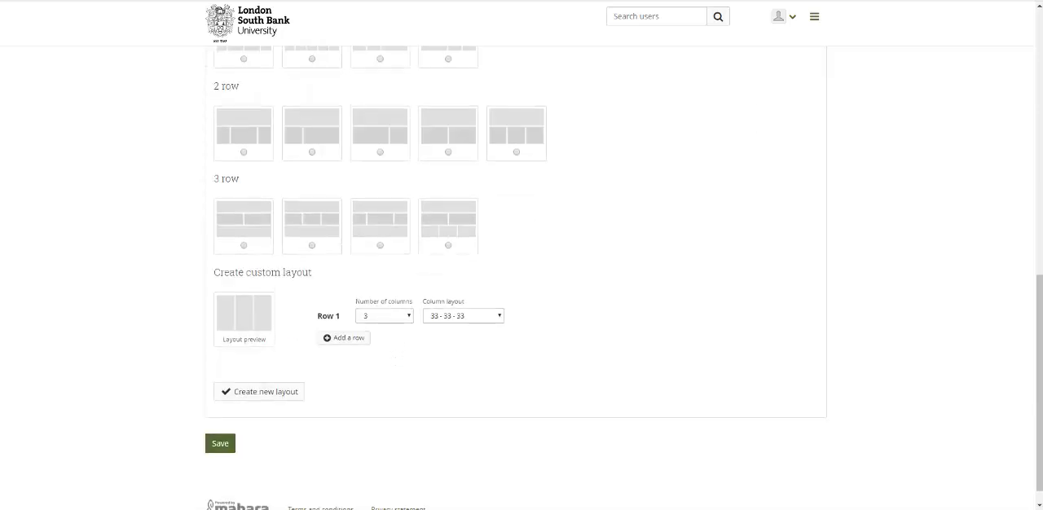
scroll("up", 3)
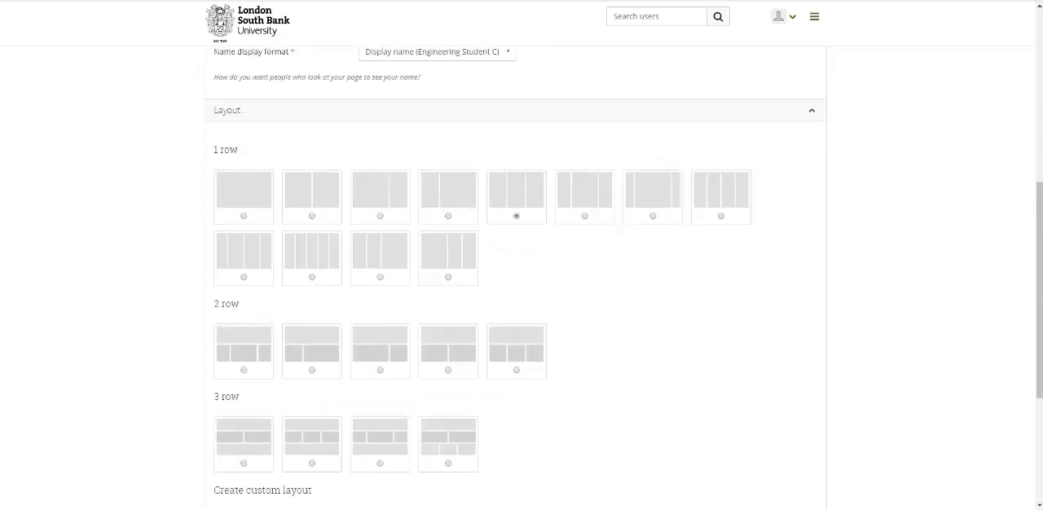
scroll("down", 3)
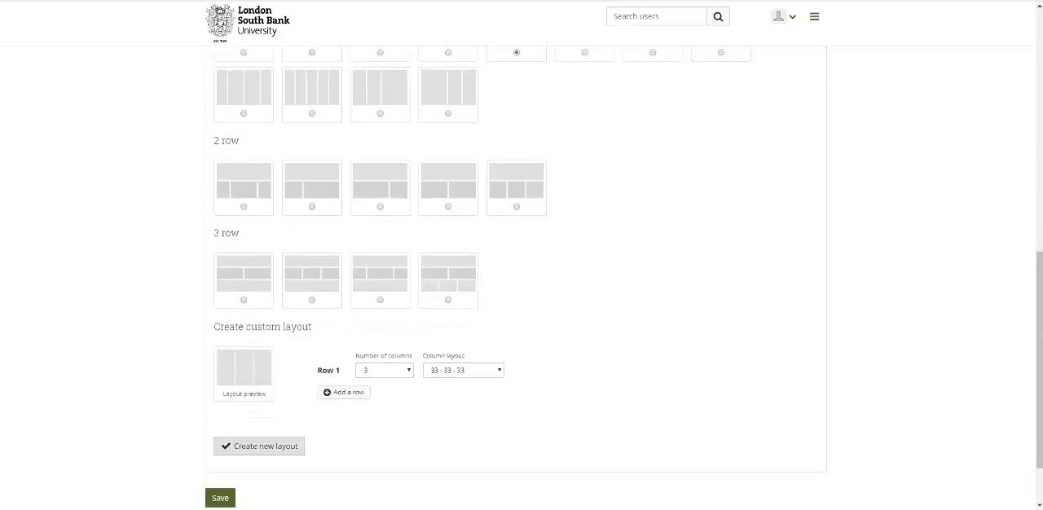
scroll("down", 3)
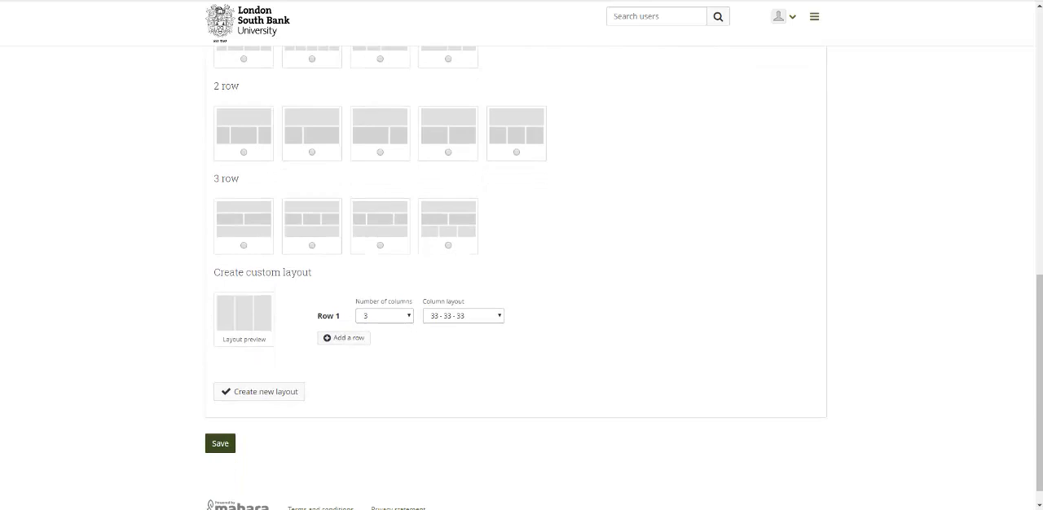
left_click(218, 444)
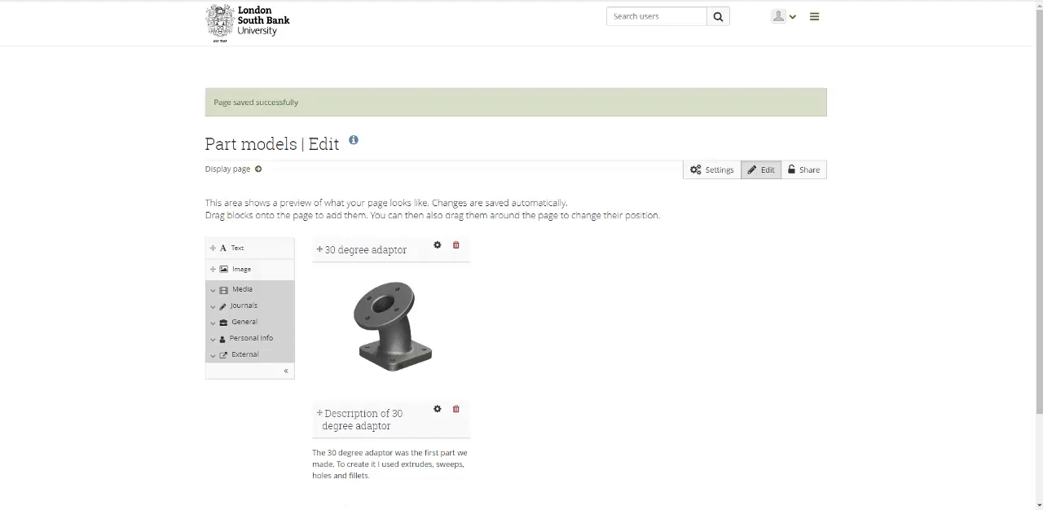
Step: Display the Part models page within its collection and look over its content
scroll("down", 3)
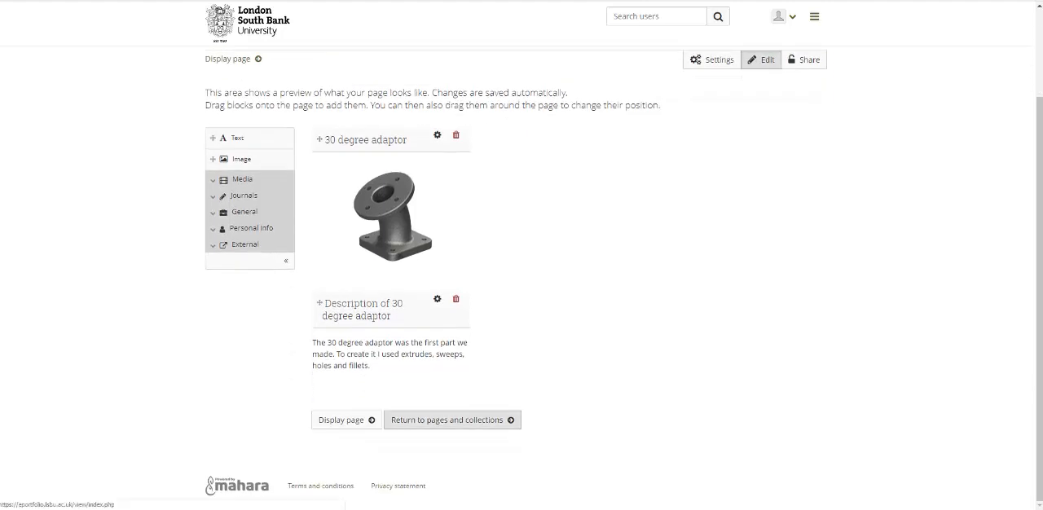
left_click(339, 421)
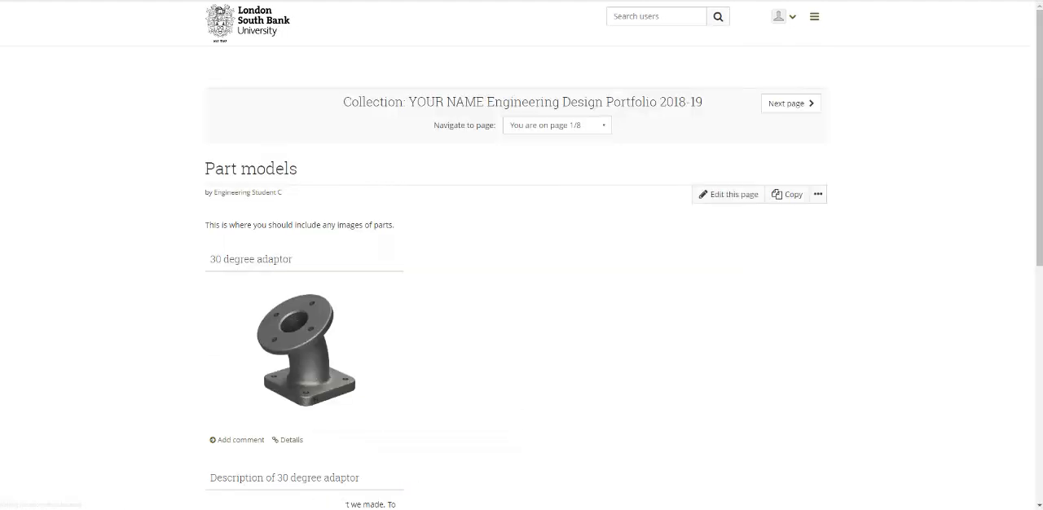
scroll("down", 3)
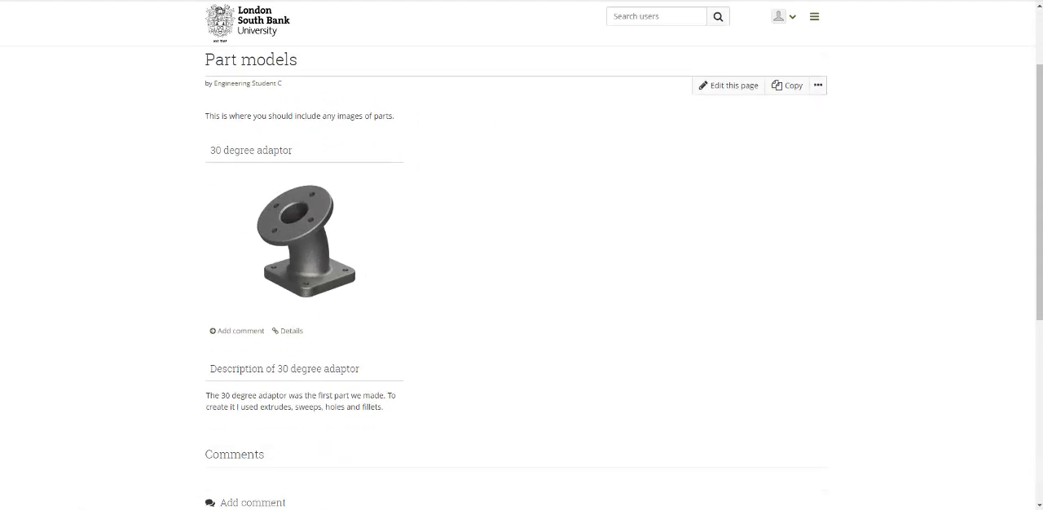
scroll("up", 3)
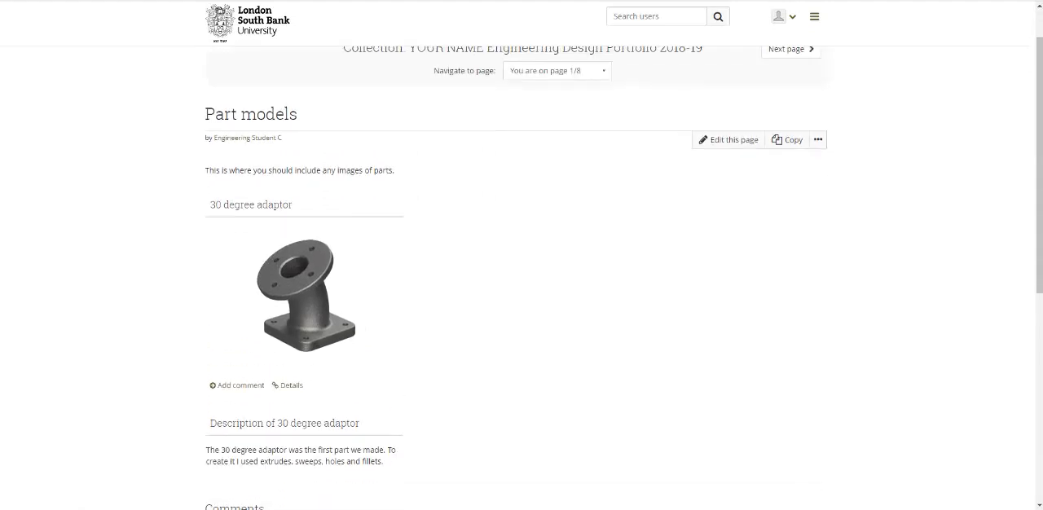
Step: Step through Assembly models and Sculpting to reach page 6, Coursework 4 - Design and Build
left_click(789, 49)
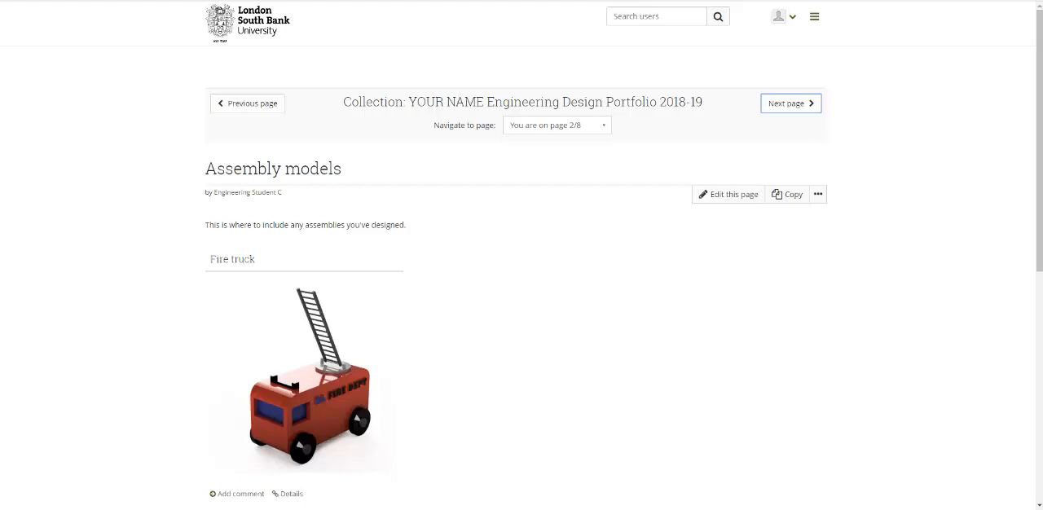
left_click(789, 103)
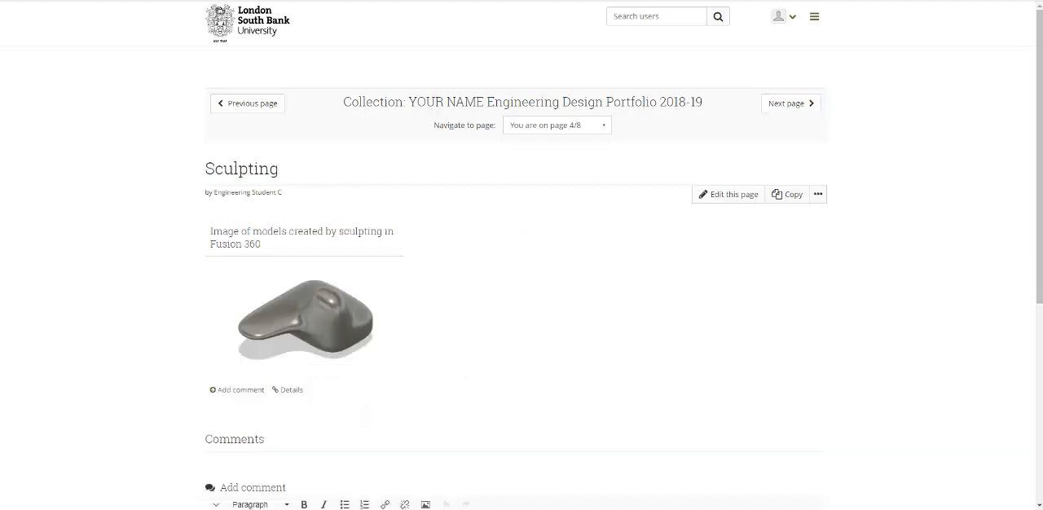
left_click(786, 103)
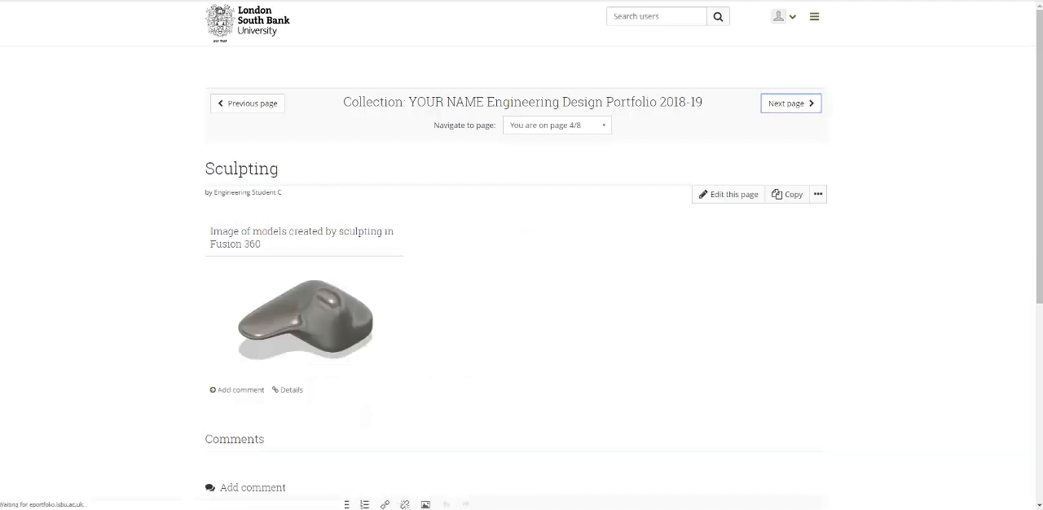
left_click(789, 103)
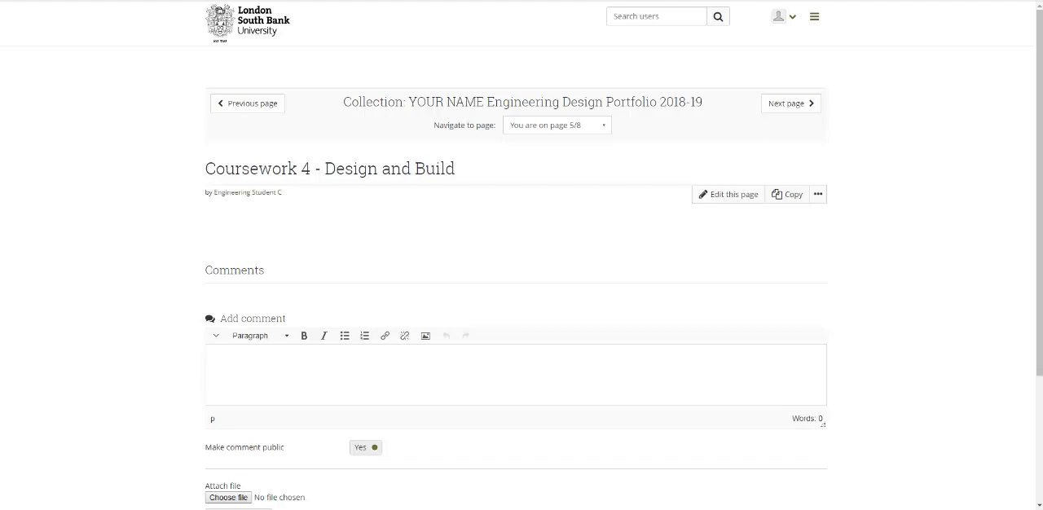